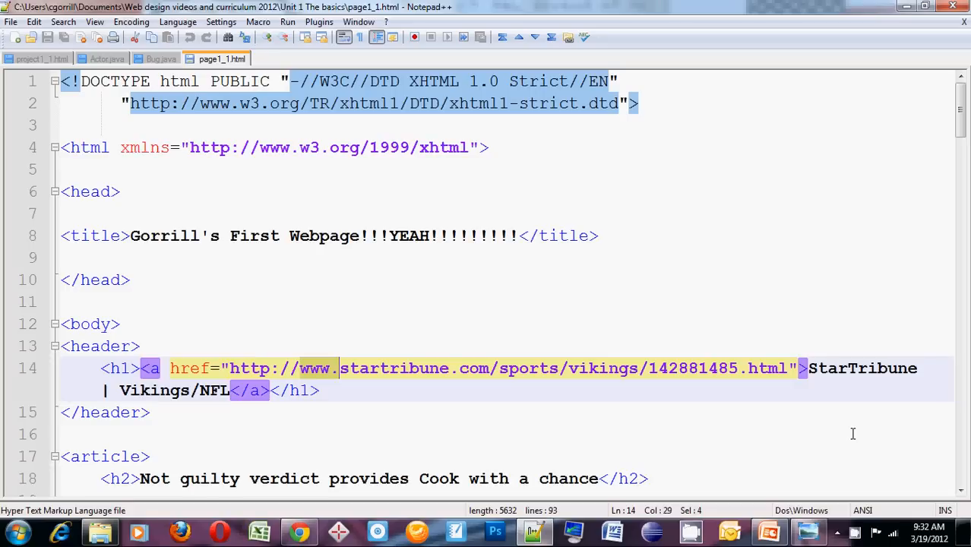
{"action": "mouse_move", "coordinate": [379, 216]}
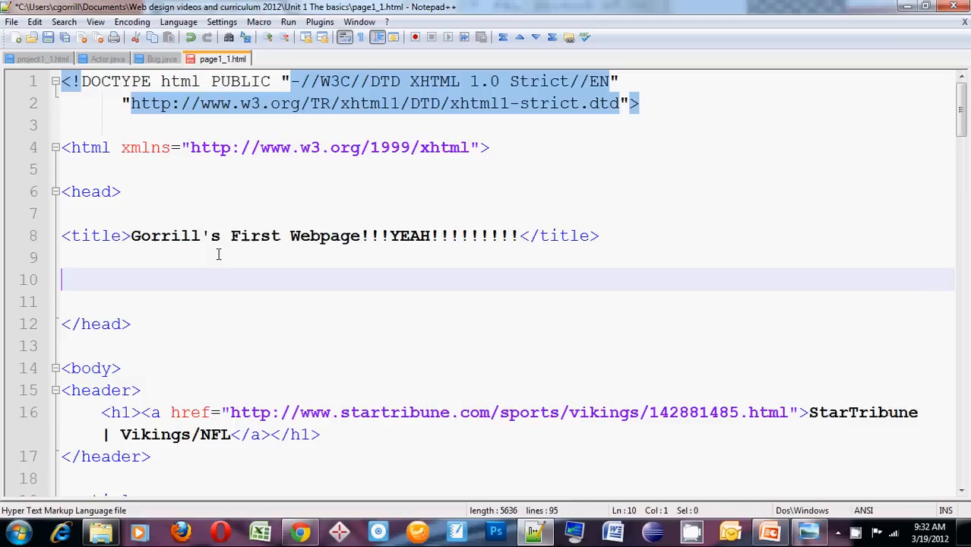
Add an embedded <style type="text/css"> ... </style> block in the page head below the title
{"action": "type", "text": "<><>"}
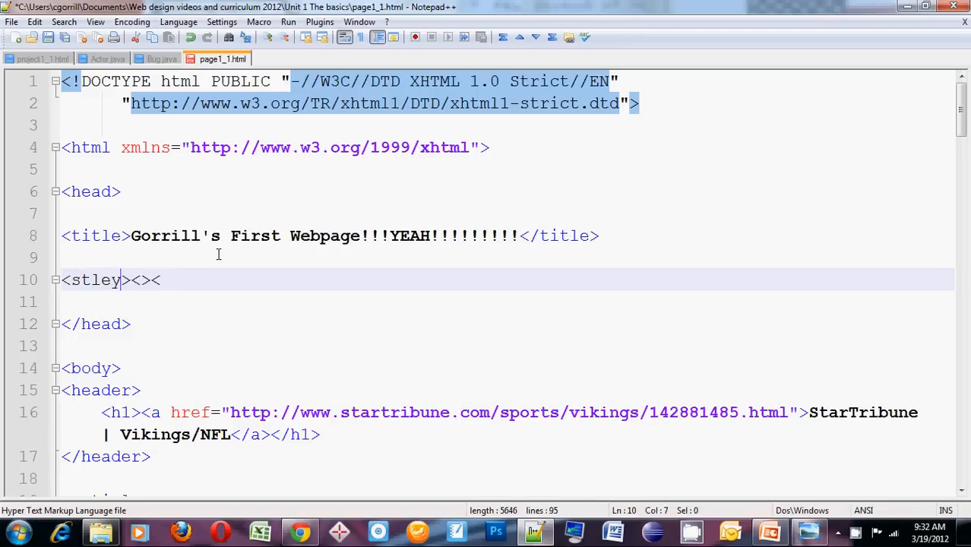
{"action": "key", "text": "BackSpace"}
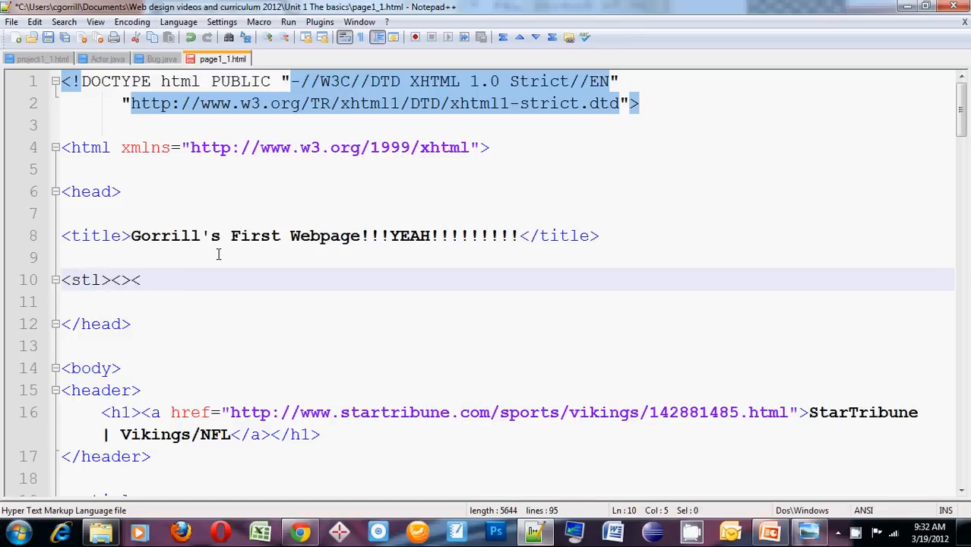
{"action": "type", "text": "yle"}
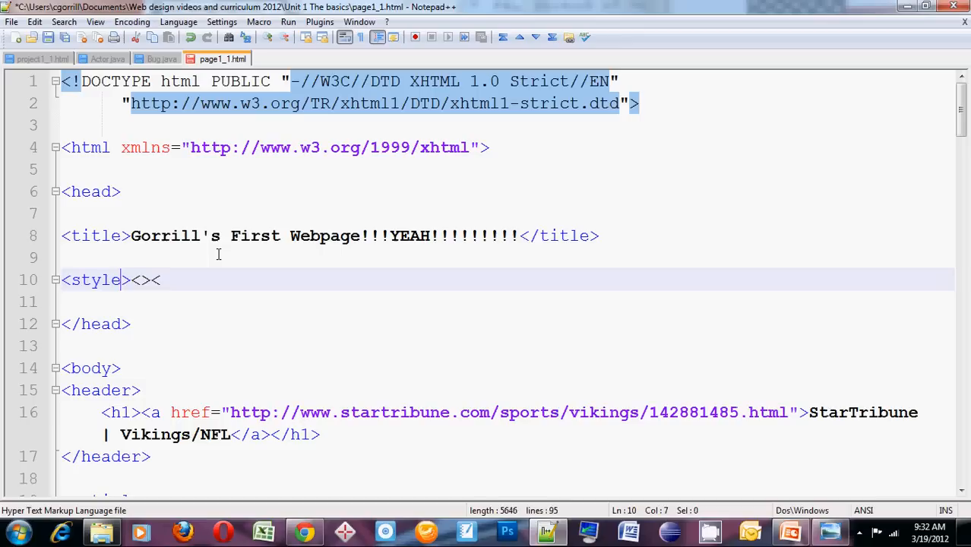
{"action": "type", "text": "type="}
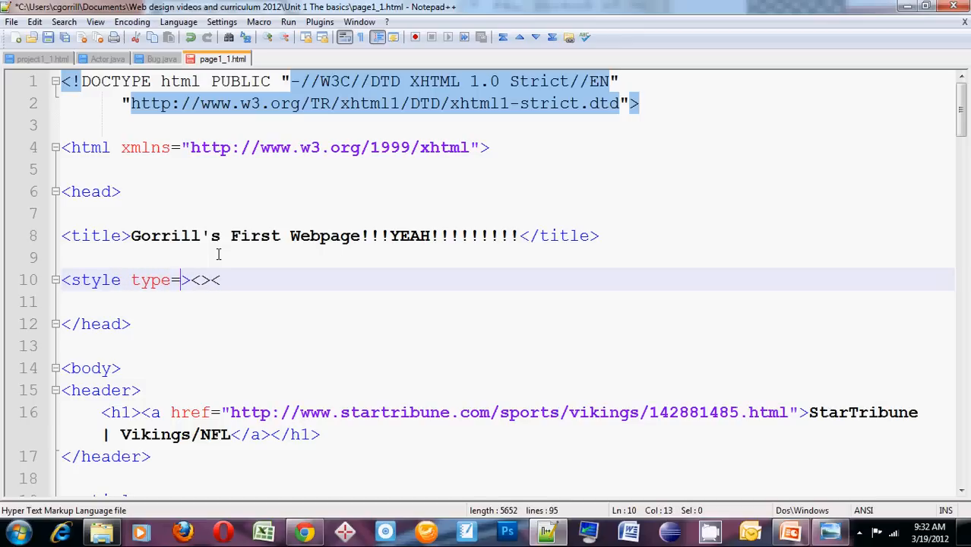
{"action": "type", "text": "\"\""}
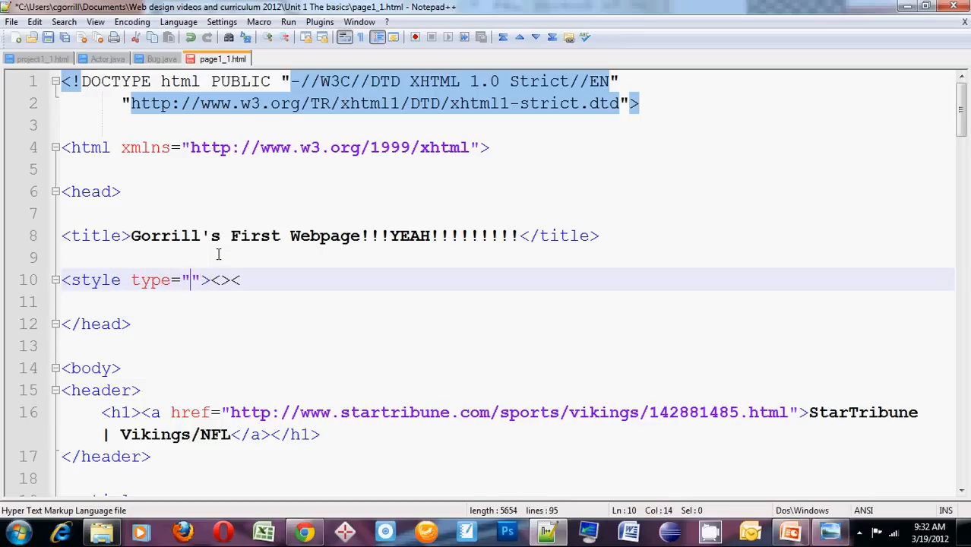
{"action": "type", "text": "text/c"}
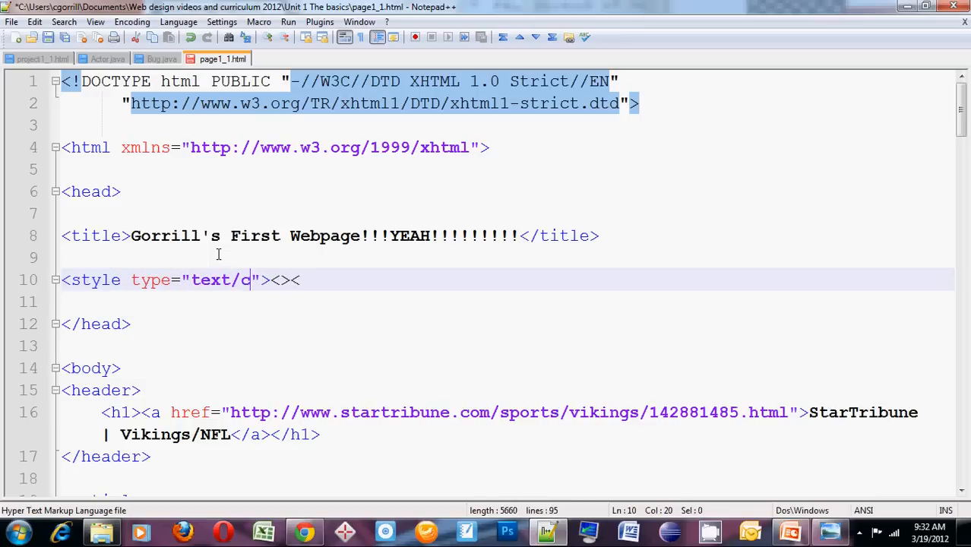
{"action": "type", "text": "ss\"></s"}
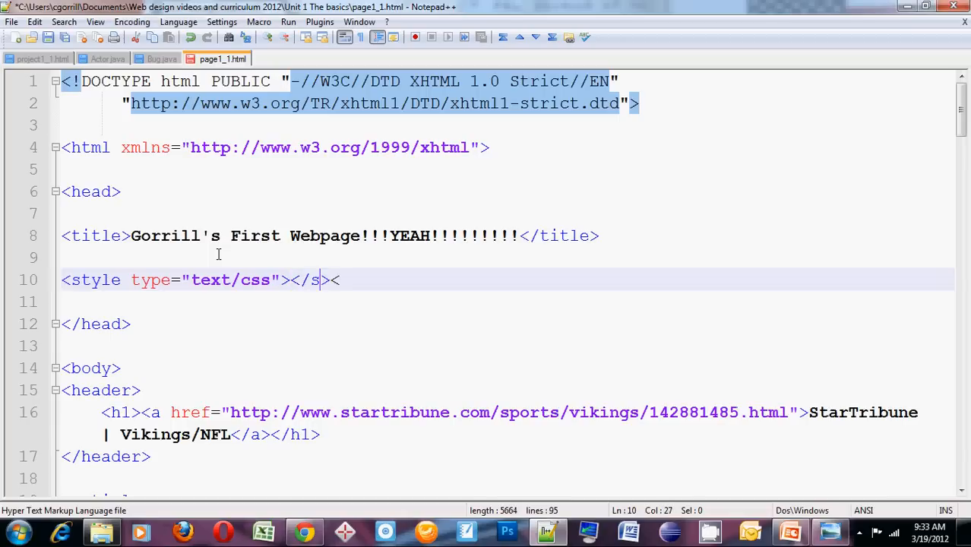
{"action": "type", "text": "tyle"}
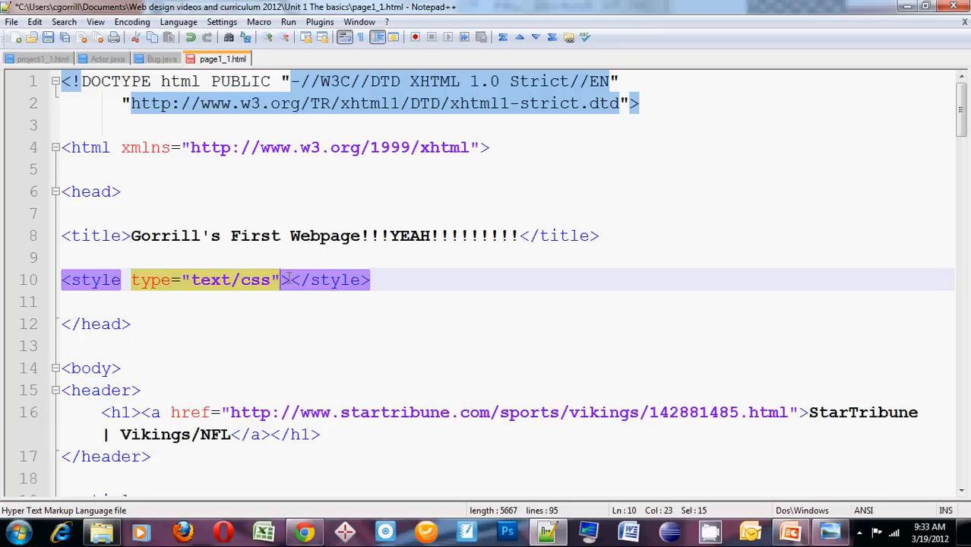
Inside the style block write a p rule setting color: red
{"action": "key", "text": "Enter"}
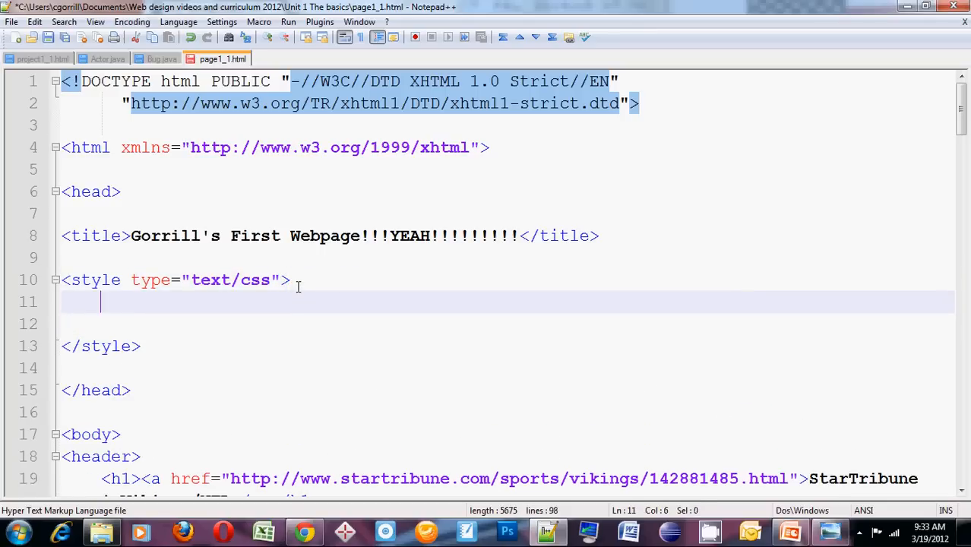
{"action": "type", "text": "p{"}
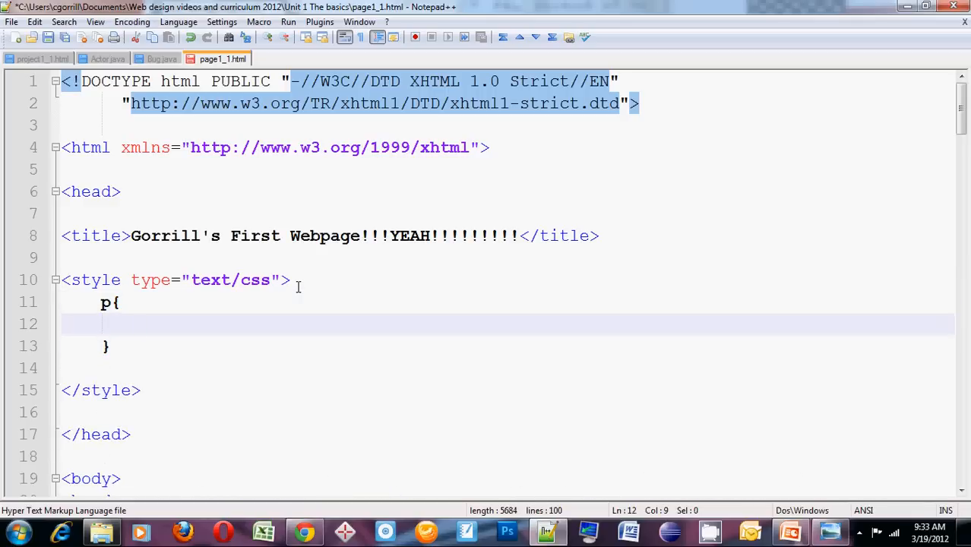
{"action": "type", "text": "color:"}
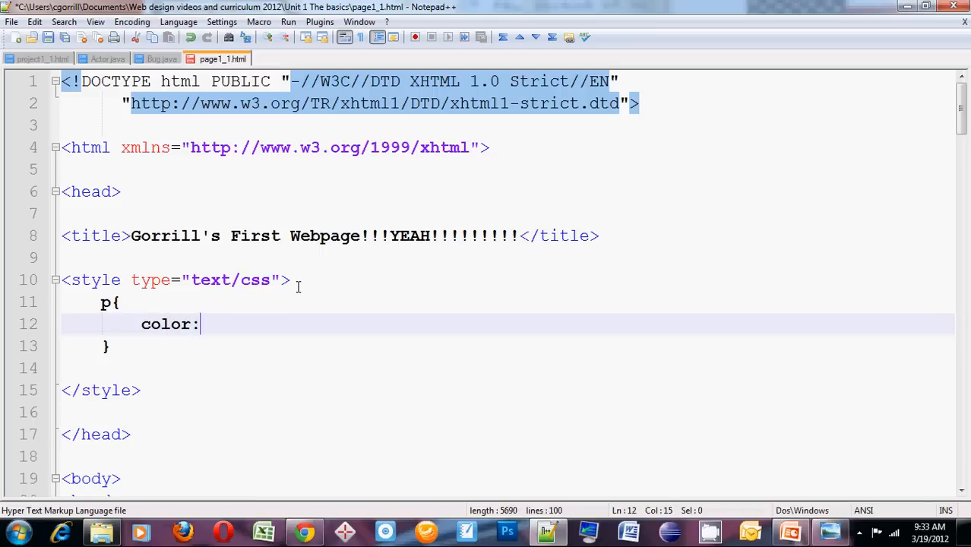
{"action": "type", "text": "red;"}
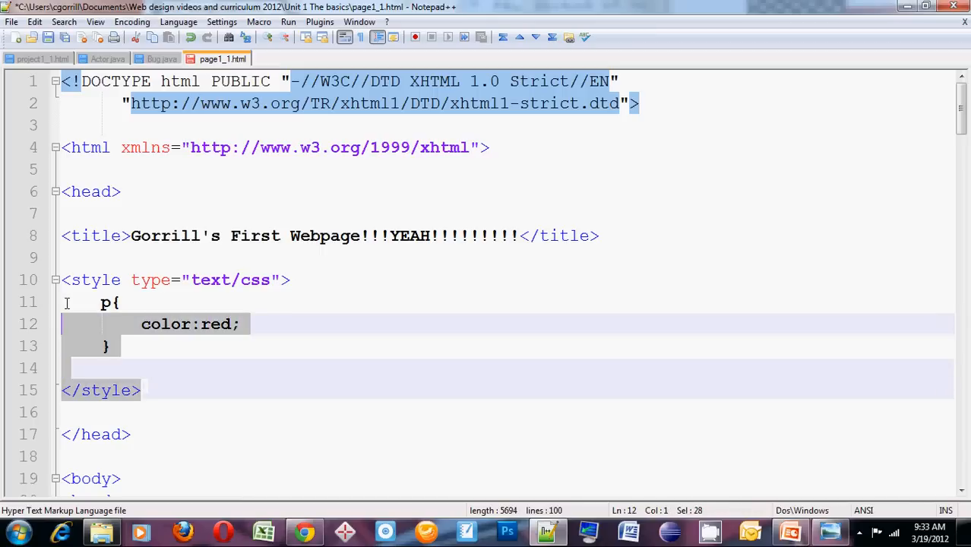
Preview the page in Chrome to confirm the paragraphs render in red
{"action": "left_click", "coordinate": [121, 346]}
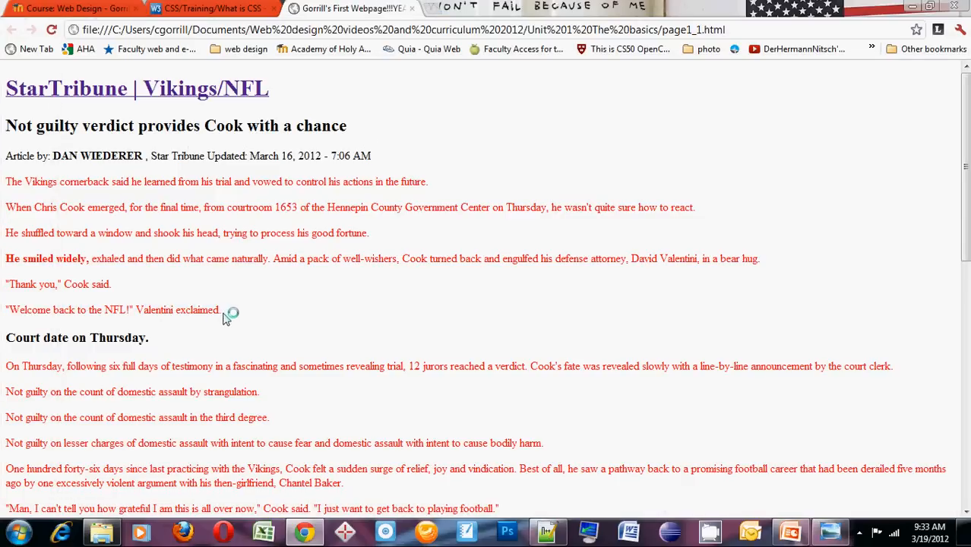
{"action": "mouse_move", "coordinate": [240, 234]}
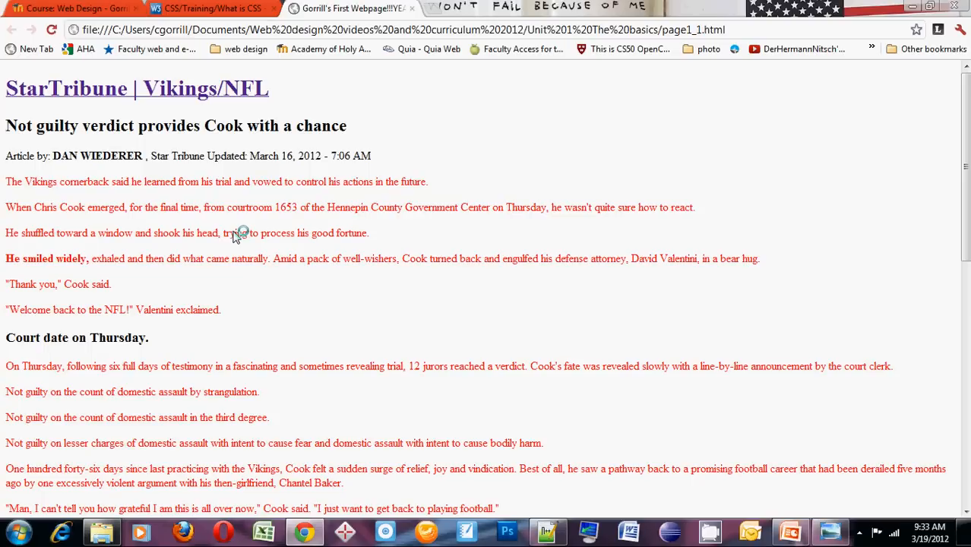
{"action": "mouse_move", "coordinate": [577, 484]}
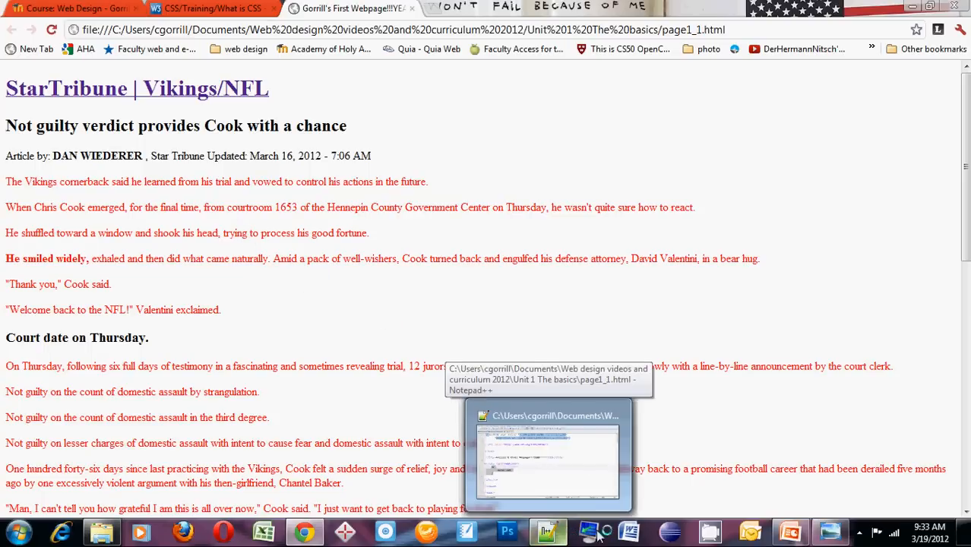
{"action": "mouse_move", "coordinate": [741, 265]}
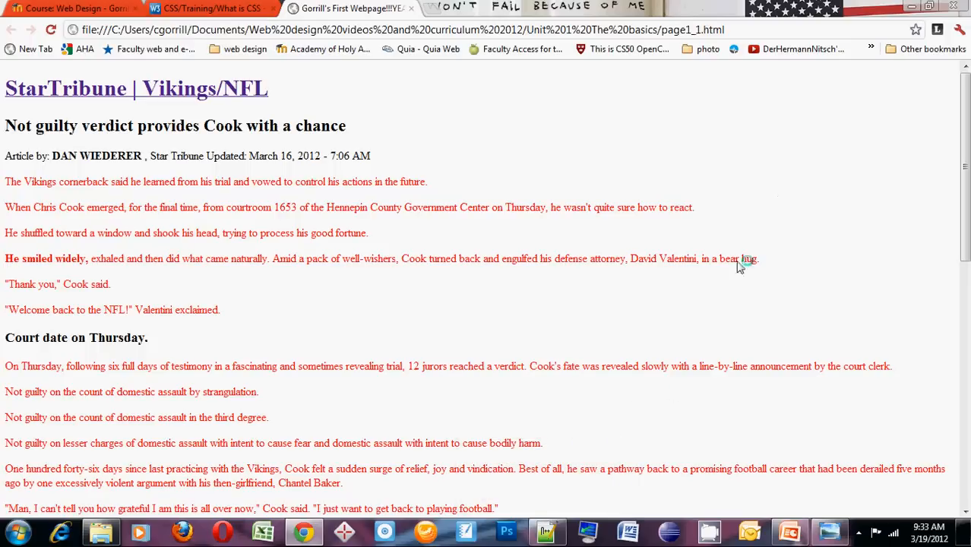
Wrap the h2 heading text in a <font color="yellow"> ... </font> element
{"action": "left_click", "coordinate": [547, 532]}
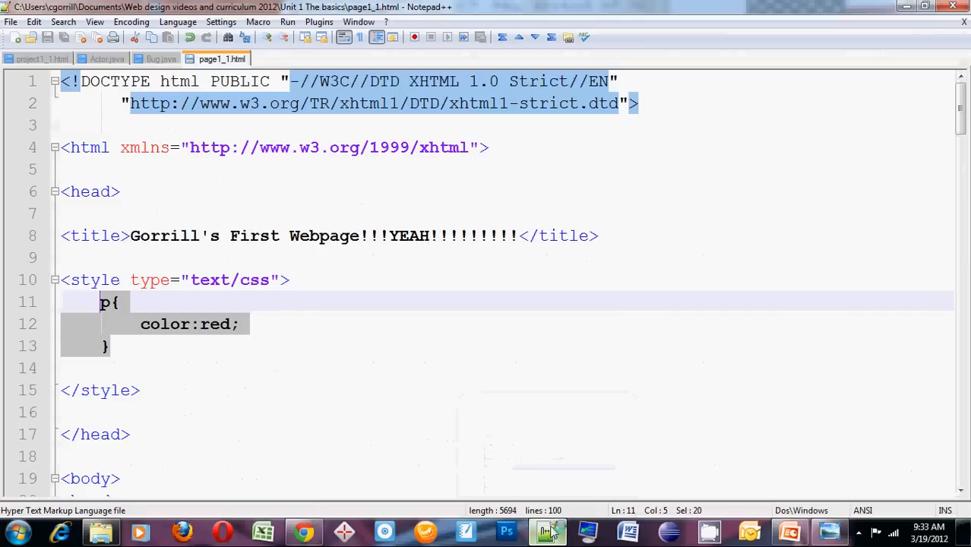
{"action": "scroll", "scroll_direction": "down", "scroll_amount": 3}
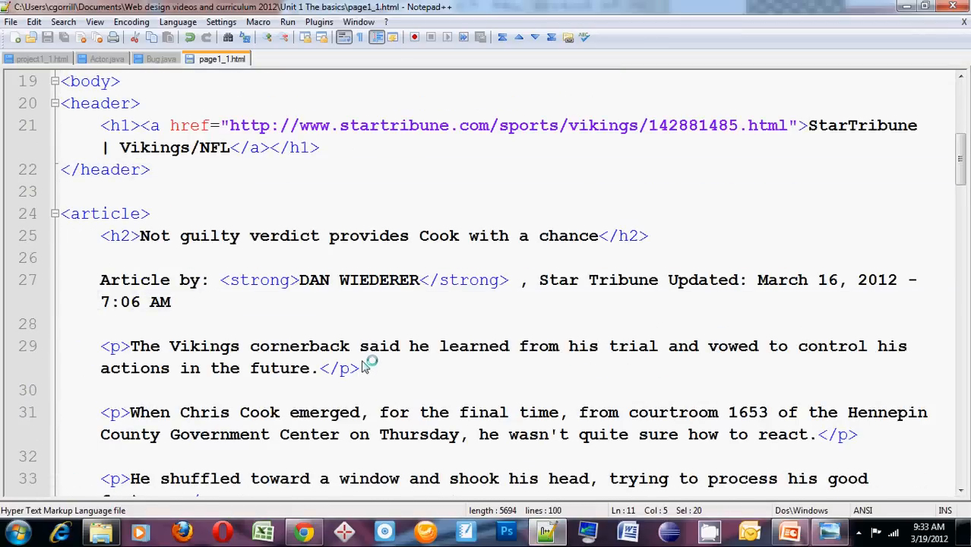
{"action": "mouse_move", "coordinate": [316, 353]}
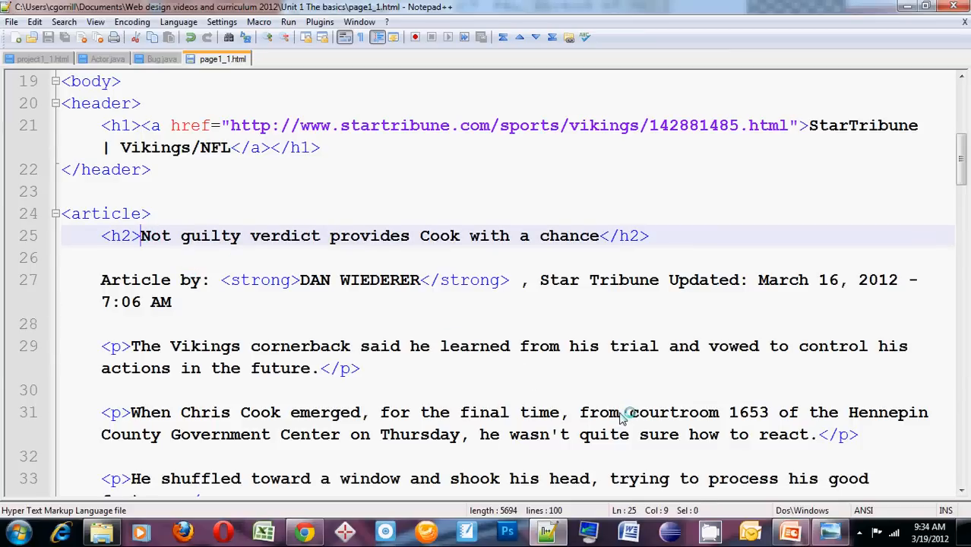
{"action": "type", "text": "<>"}
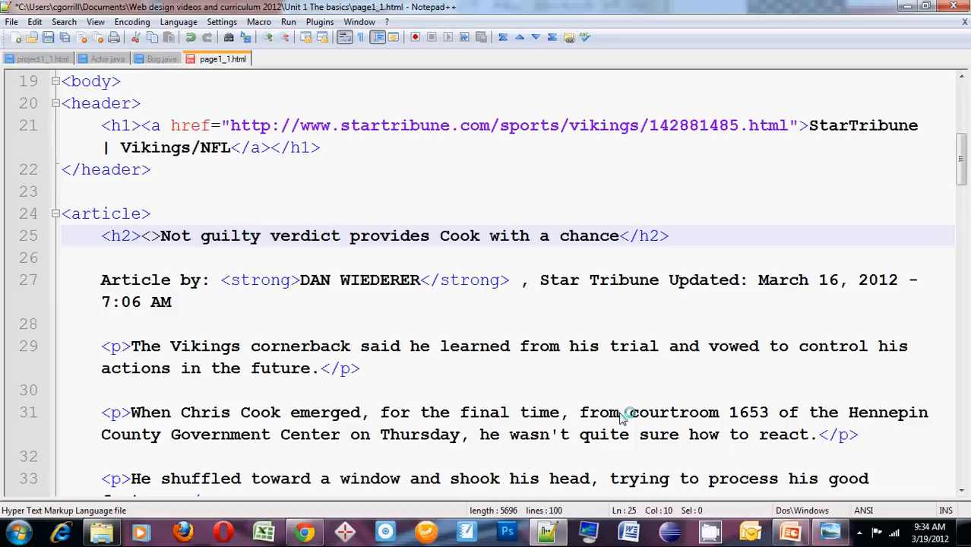
{"action": "type", "text": "font"}
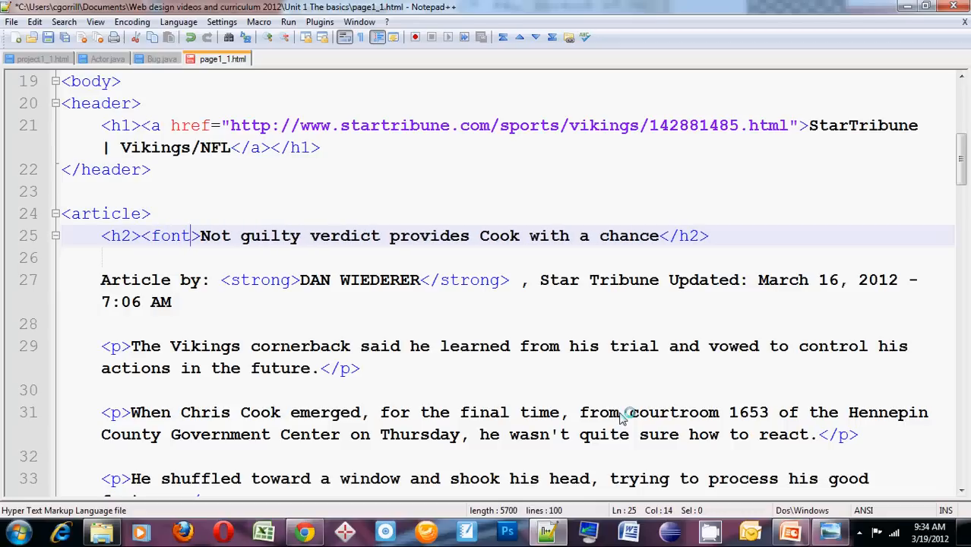
{"action": "type", "text": "color"}
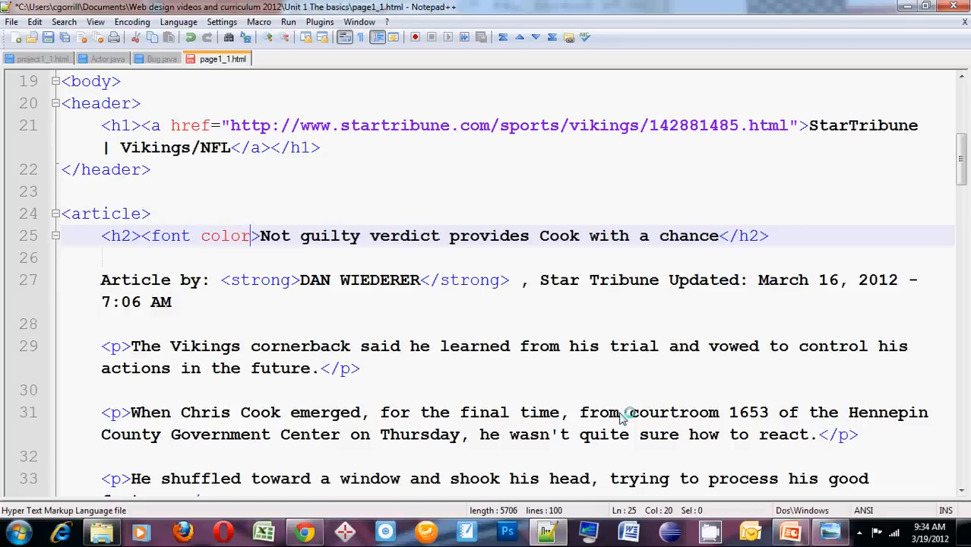
{"action": "type", "text": "=\"\""}
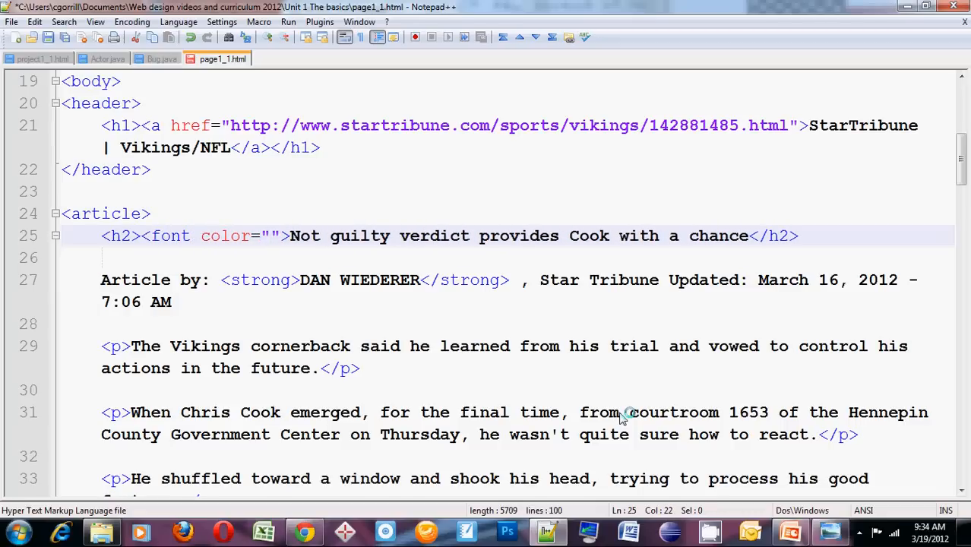
{"action": "type", "text": "yellow"}
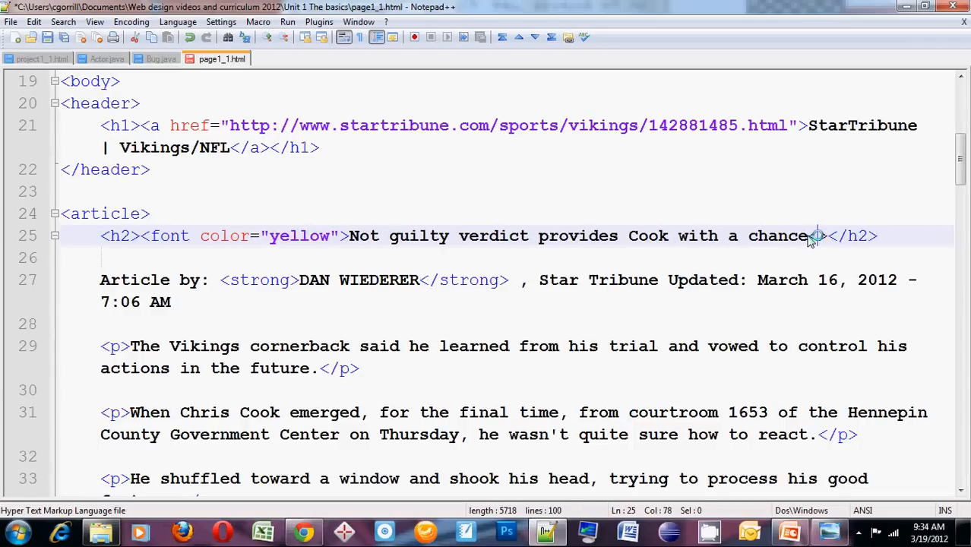
{"action": "type", "text": "<font>"}
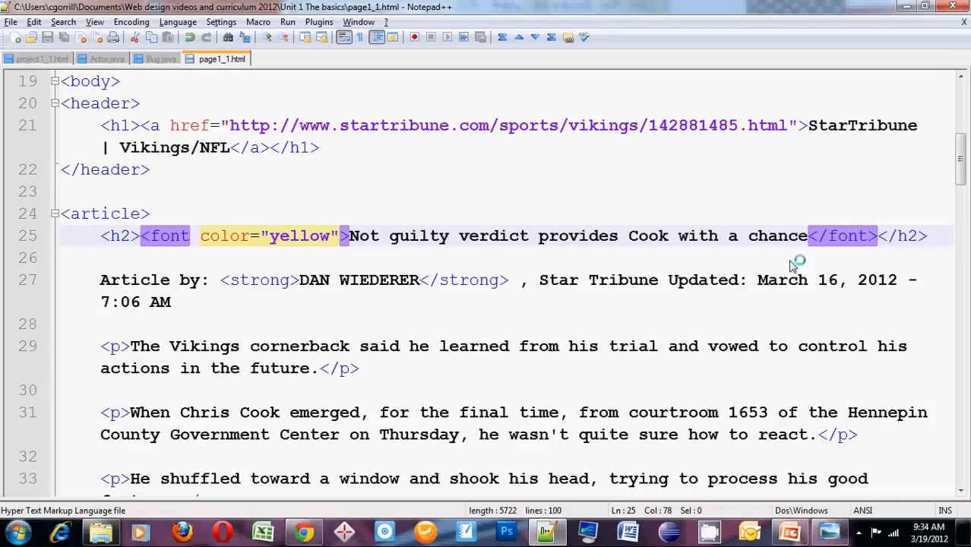
Check in Chrome that the "Not guilty verdict" heading now shows in yellow above red paragraphs
{"action": "left_click", "coordinate": [303, 532]}
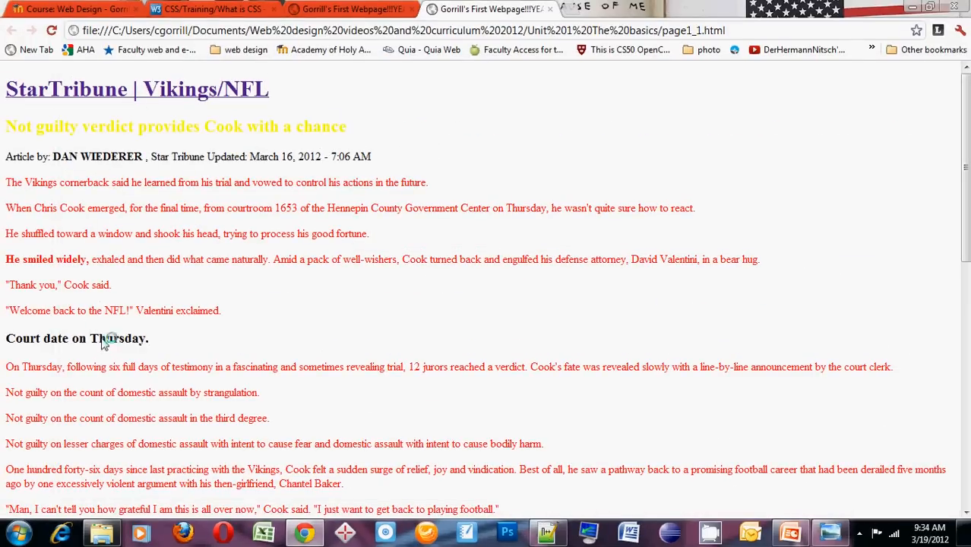
{"action": "scroll", "scroll_direction": "down", "scroll_amount": 3}
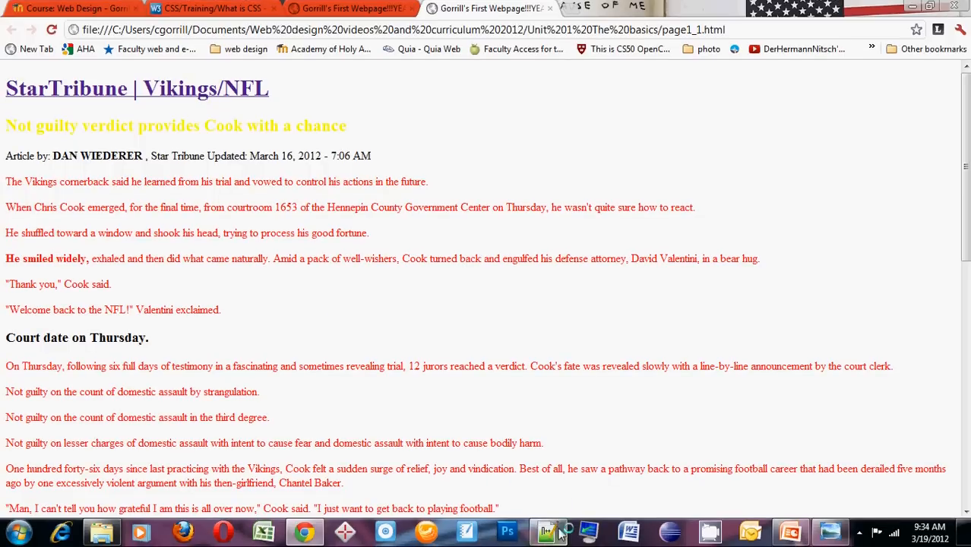
{"action": "mouse_move", "coordinate": [552, 532]}
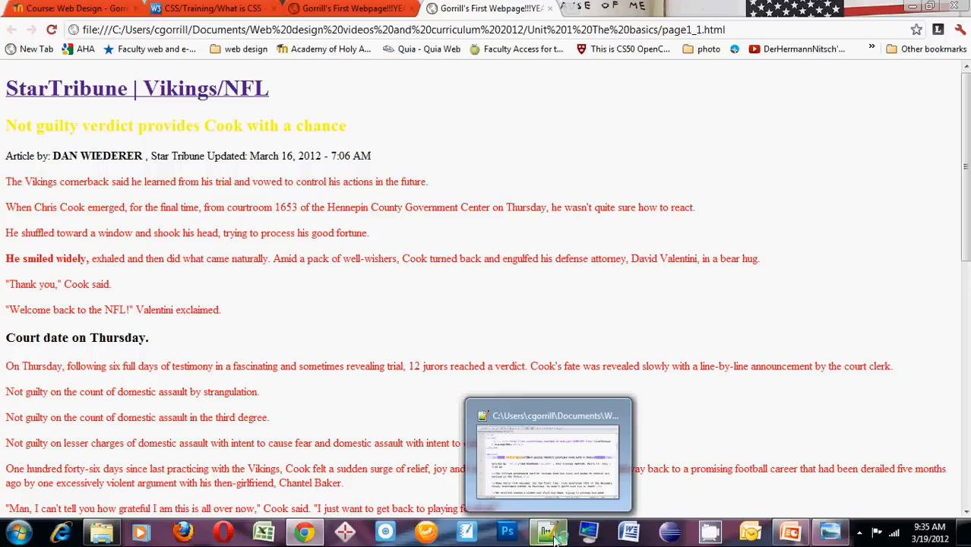
Remove the inline yellow font wrapper and add an h2 colour rule to the style block, saving the file
{"action": "left_click", "coordinate": [548, 532]}
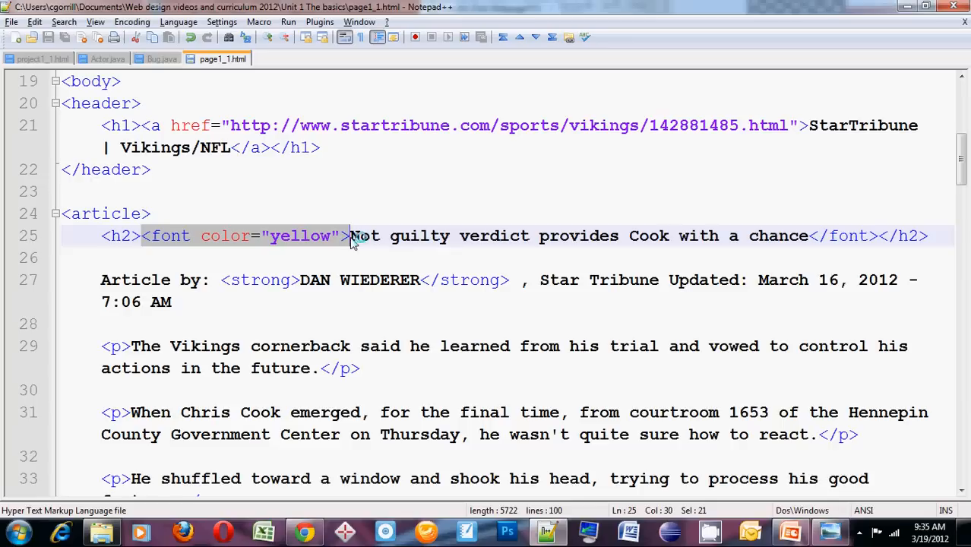
{"action": "key", "text": "Delete"}
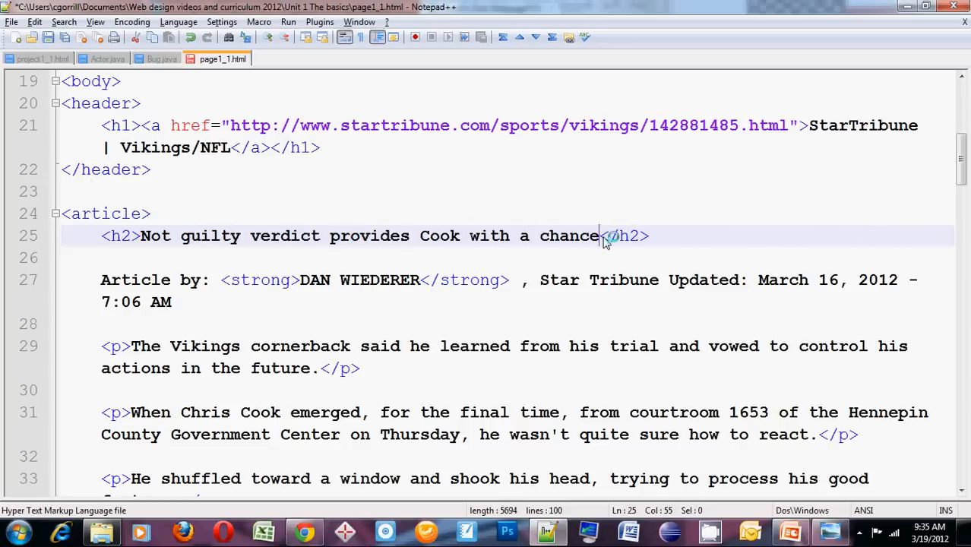
{"action": "mouse_move", "coordinate": [194, 304]}
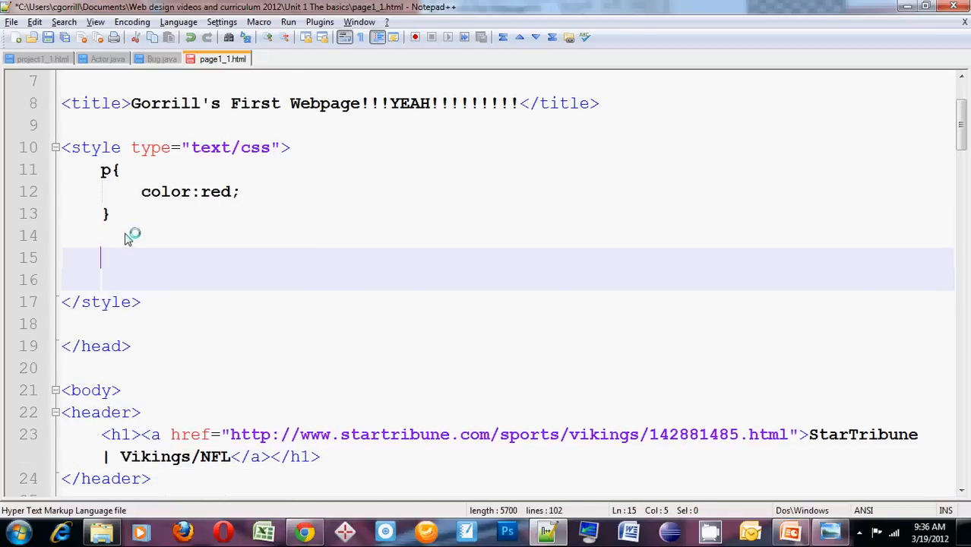
{"action": "type", "text": "h2{}"}
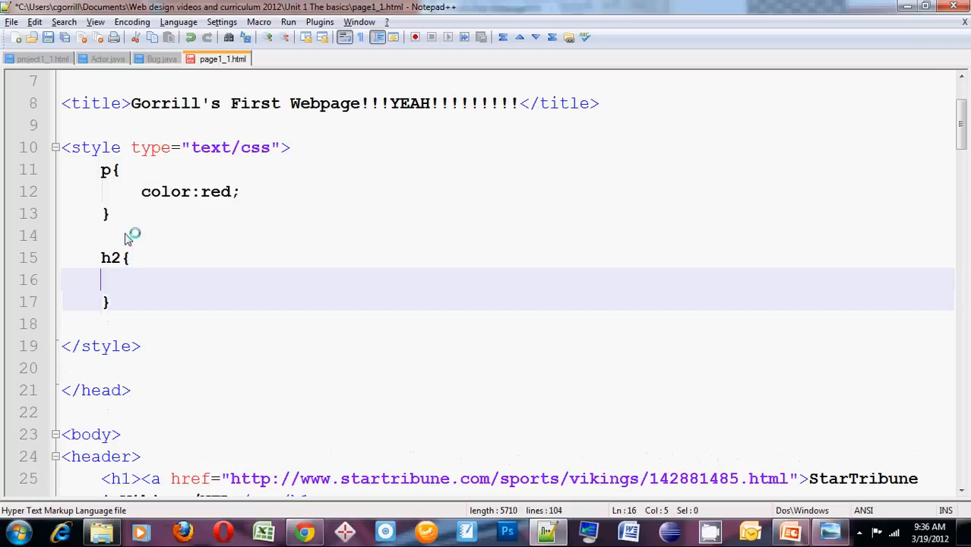
{"action": "type", "text": "color:yello;"}
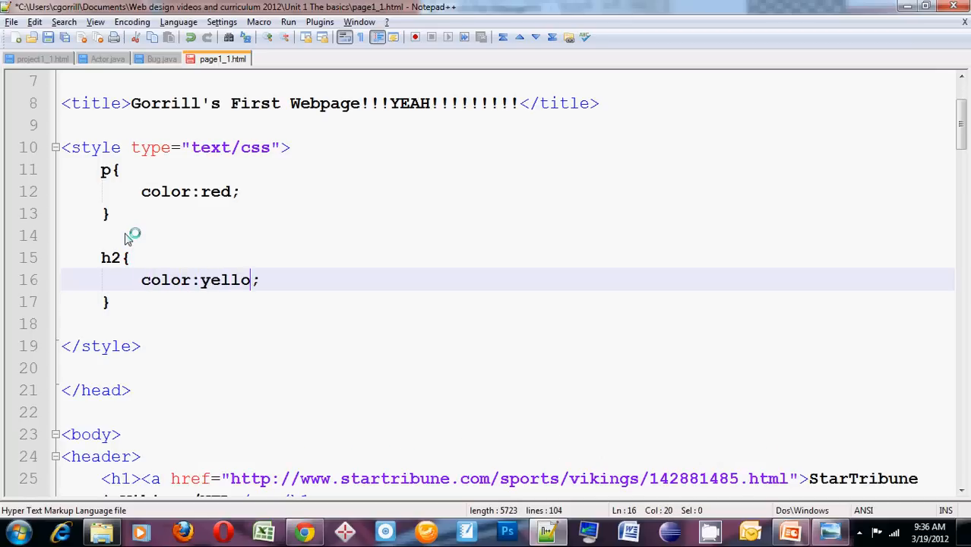
{"action": "type", "text": "w"}
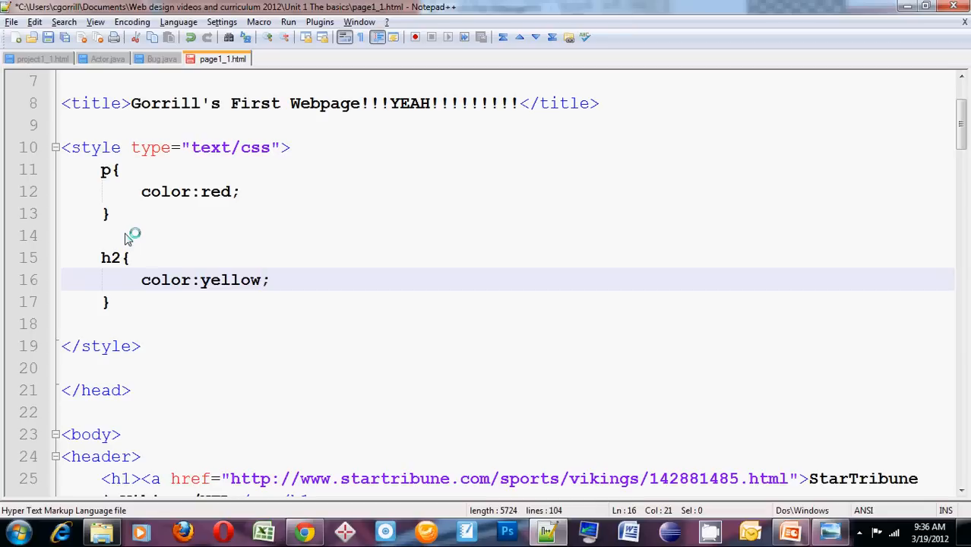
{"action": "key", "text": "ctrl+s"}
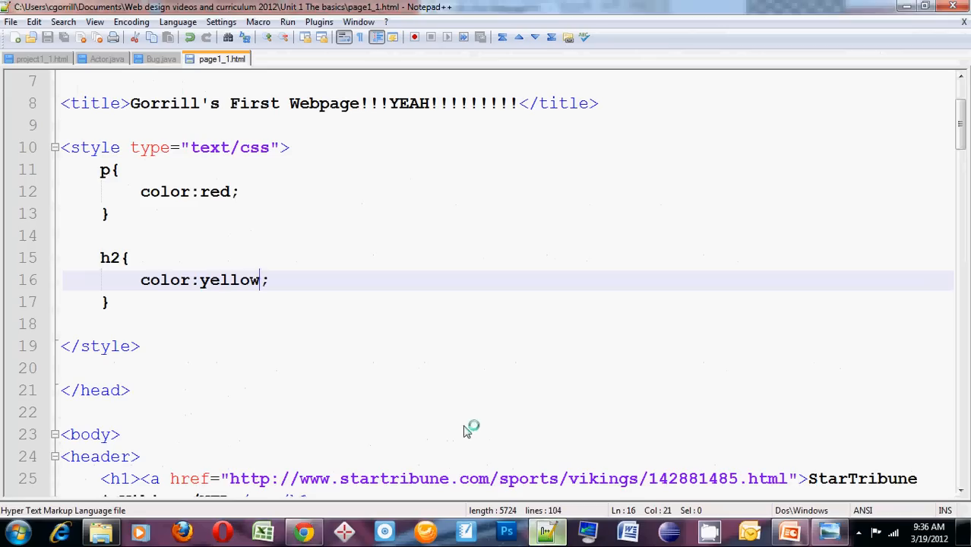
Change the h2 rule's colour value from yellow to green and finally to olive
{"action": "double_click", "coordinate": [231, 280]}
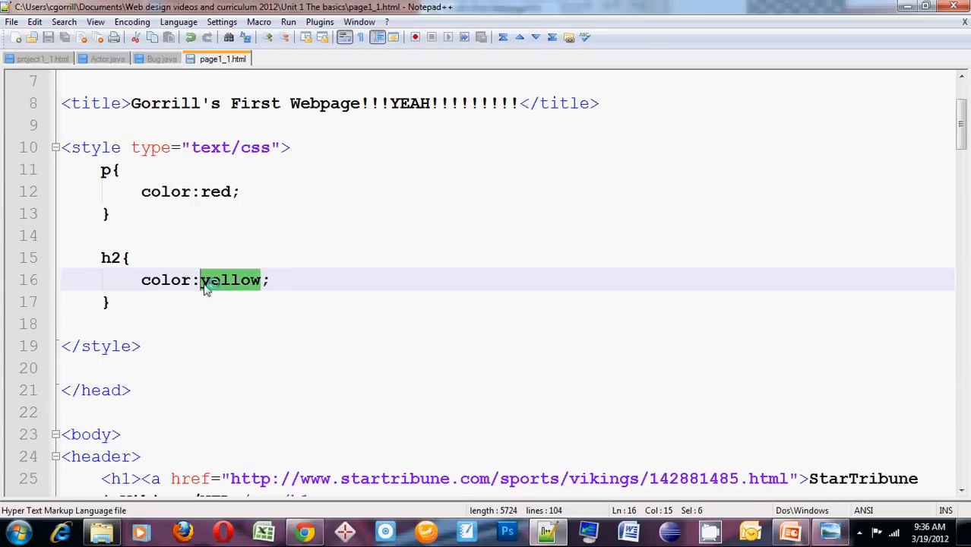
{"action": "type", "text": "green"}
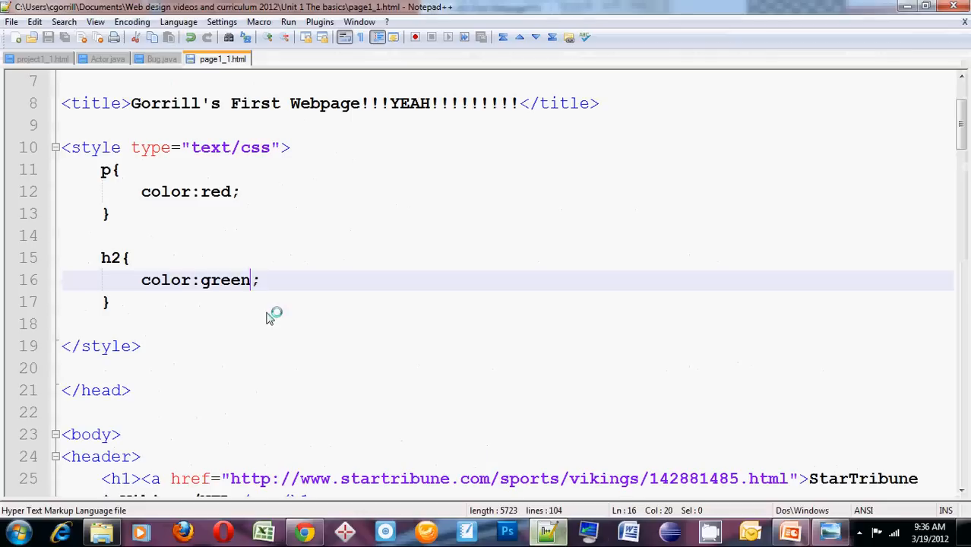
{"action": "double_click", "coordinate": [225, 279]}
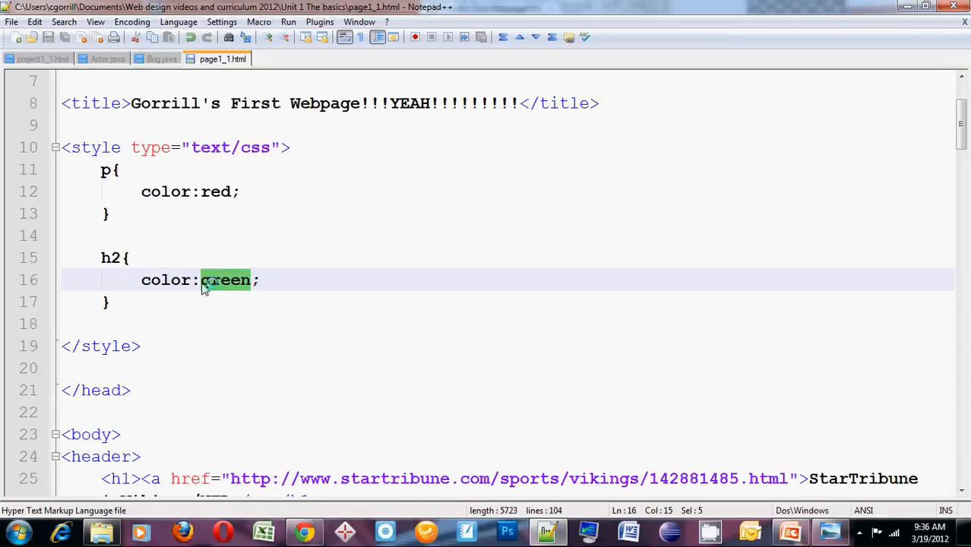
{"action": "type", "text": "olive"}
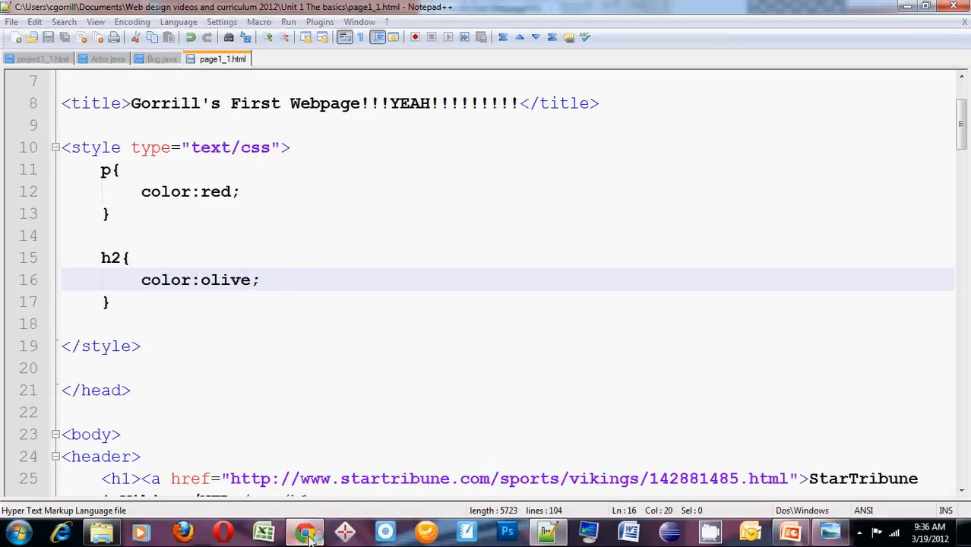
Preview the page in Chrome to see the heading rendered in olive above red paragraphs
{"action": "left_click", "coordinate": [304, 532]}
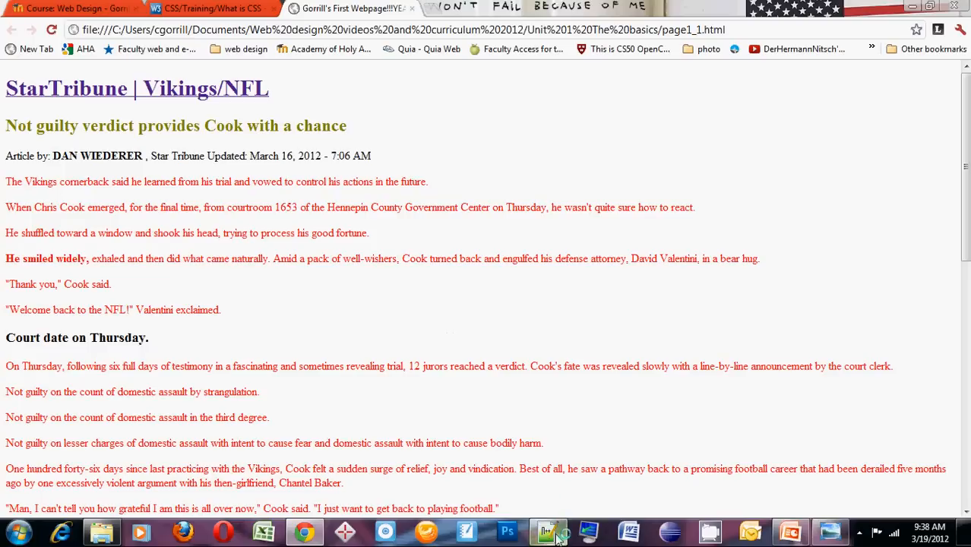
{"action": "mouse_move", "coordinate": [546, 532]}
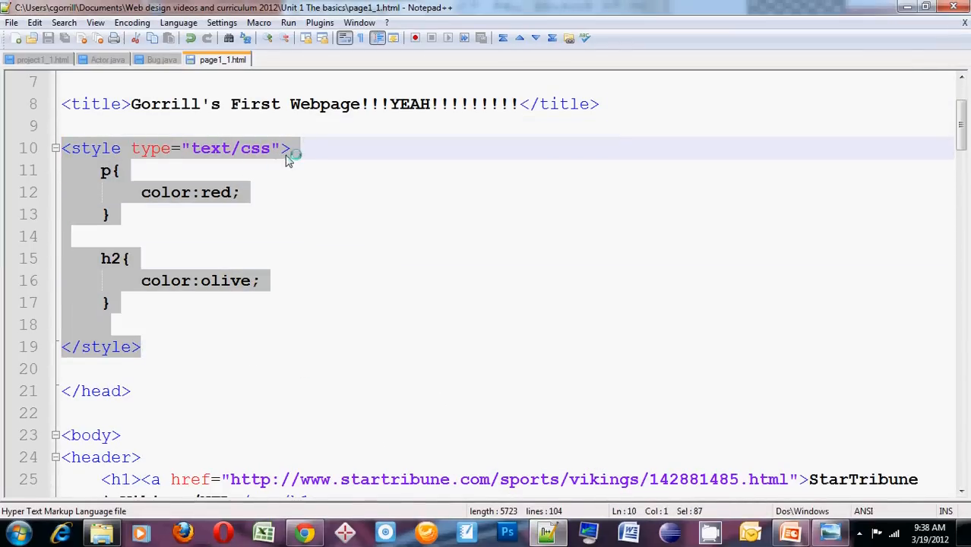
{"action": "left_click", "coordinate": [304, 331]}
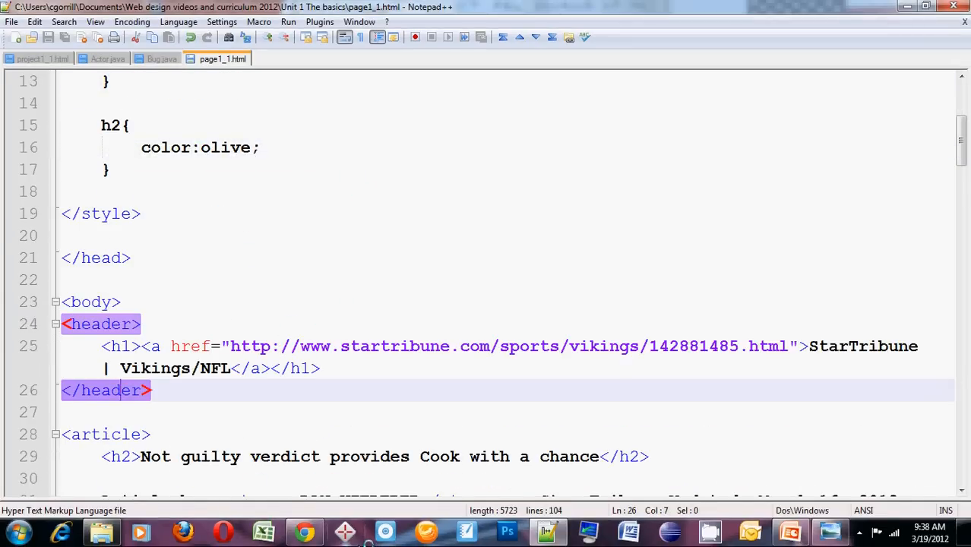
{"action": "mouse_move", "coordinate": [344, 532]}
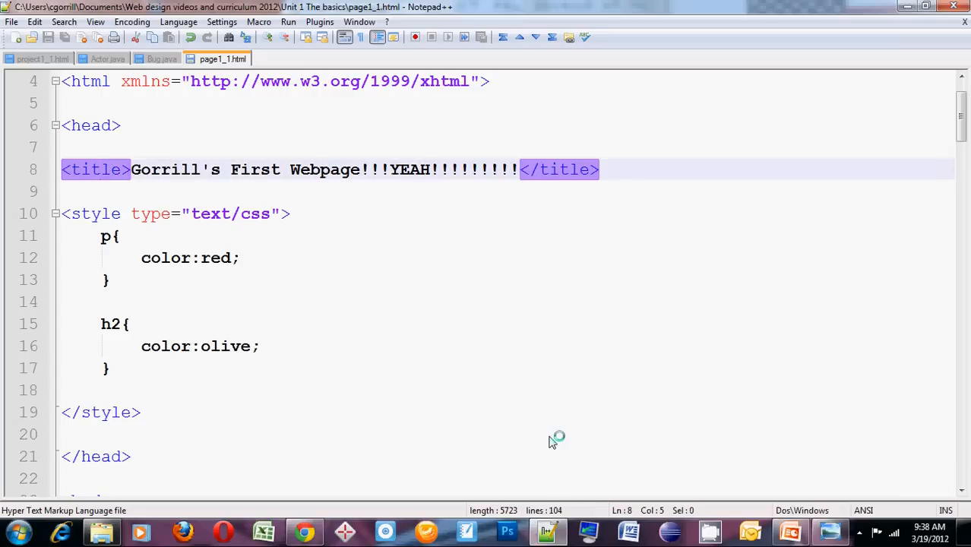
{"action": "mouse_move", "coordinate": [553, 439]}
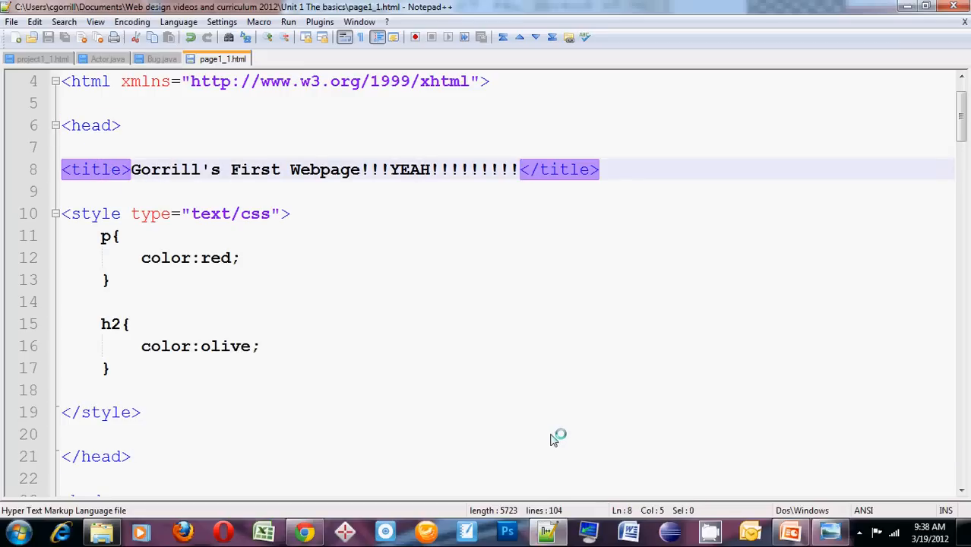
{"action": "mouse_move", "coordinate": [91, 219]}
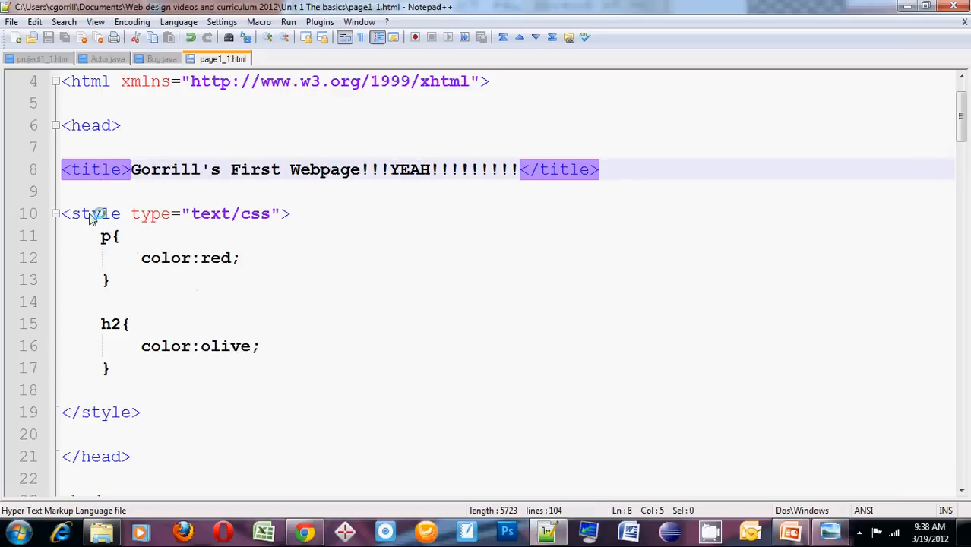
{"action": "left_click", "coordinate": [92, 213]}
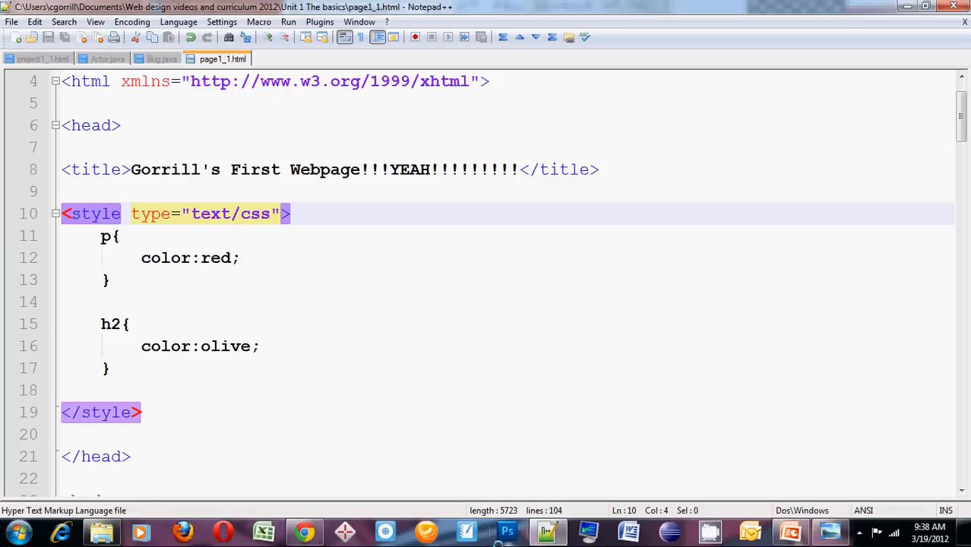
{"action": "mouse_move", "coordinate": [197, 428]}
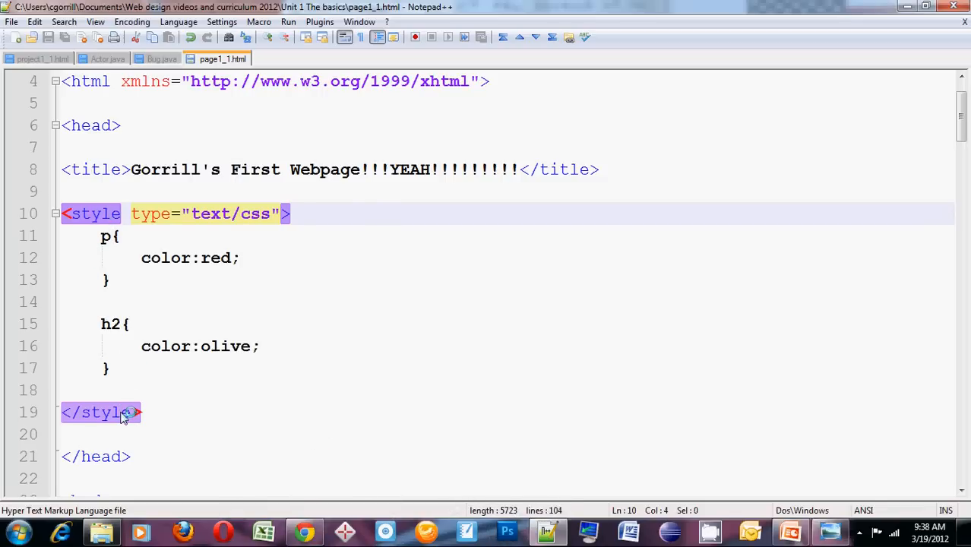
{"action": "left_click", "coordinate": [122, 414]}
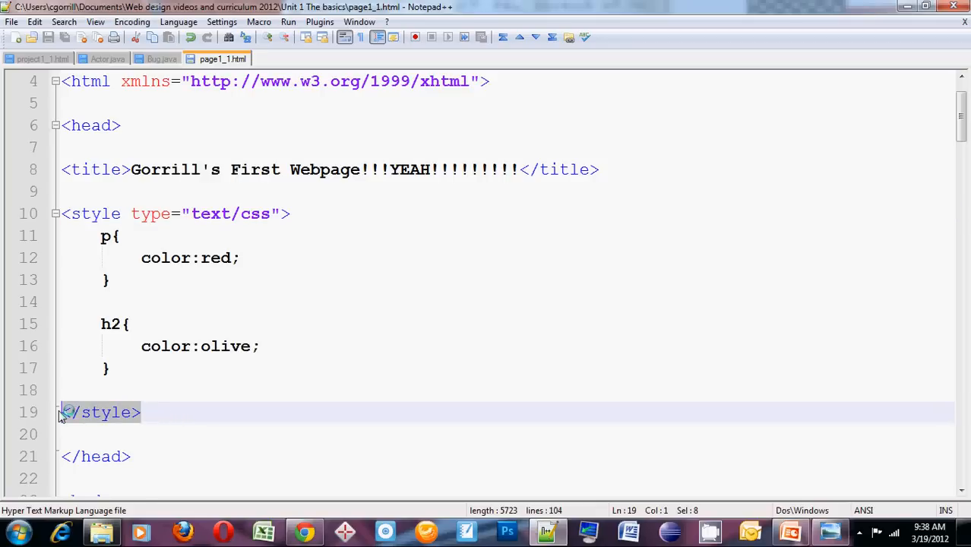
{"action": "key", "text": "Delete"}
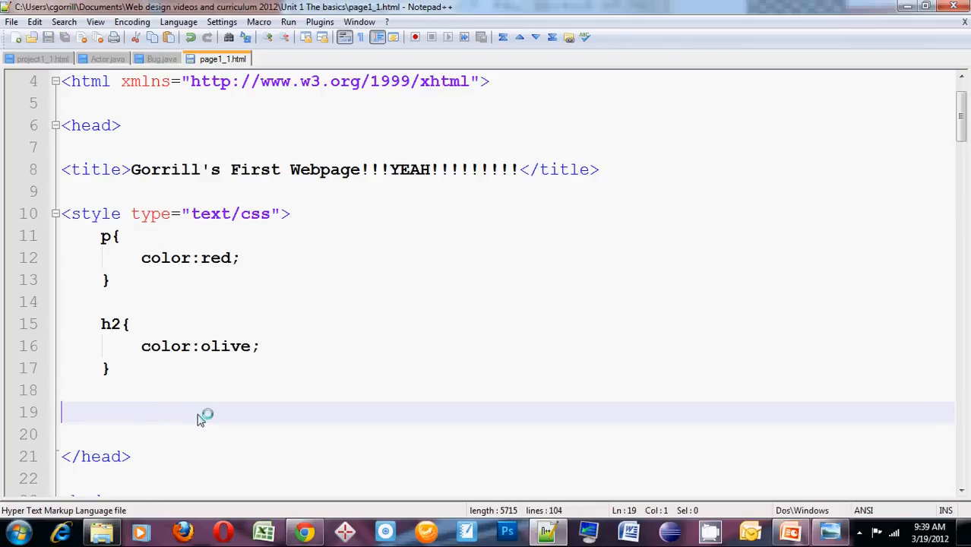
{"action": "scroll", "scroll_direction": "down", "scroll_amount": 3}
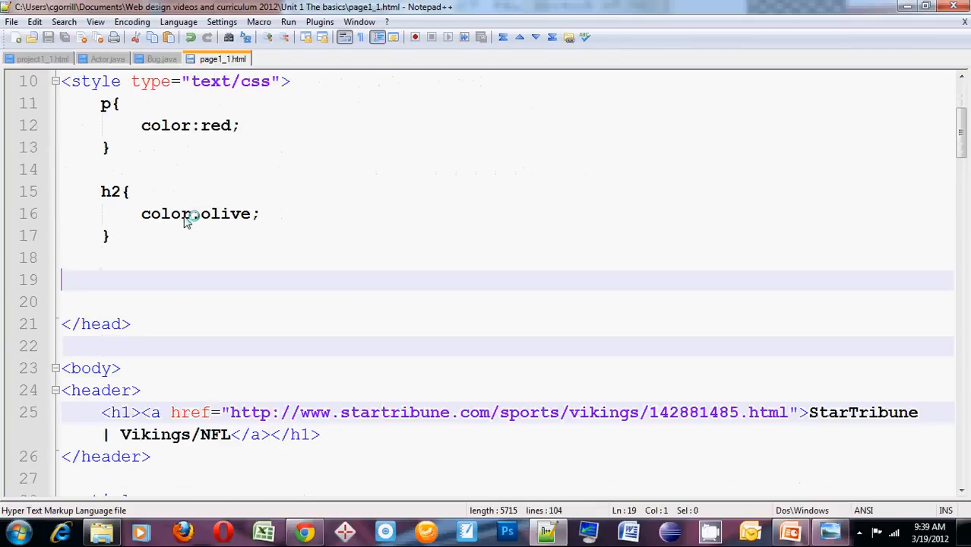
{"action": "scroll", "scroll_direction": "down", "scroll_amount": 3}
{"action": "type", "text": "</style>"}
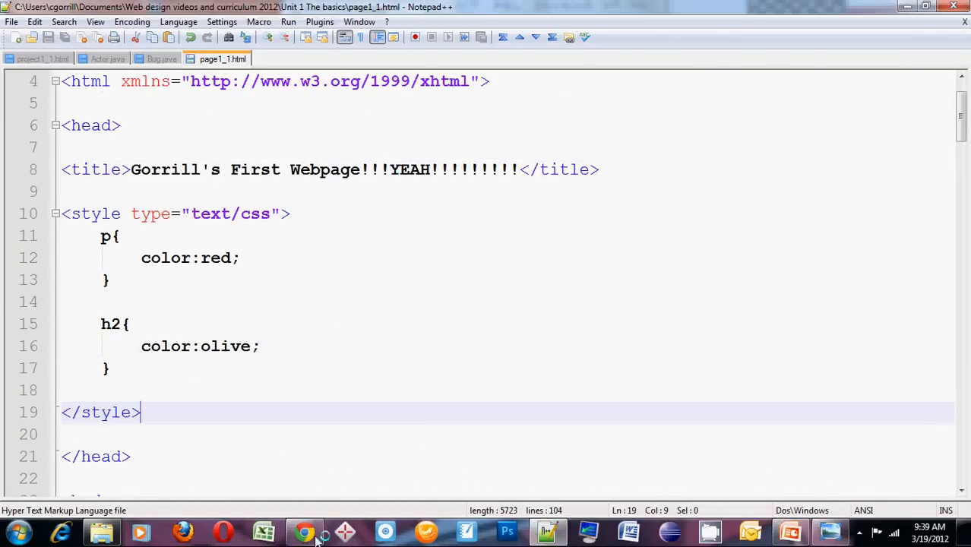
Check the page in Chrome once more, then return to the HTML source in Notepad++
{"action": "left_click", "coordinate": [297, 532]}
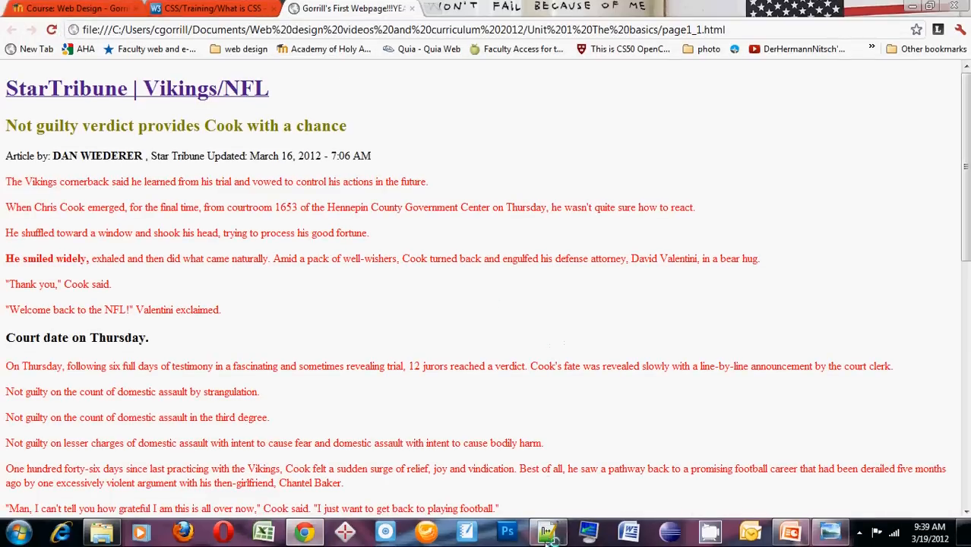
{"action": "left_click", "coordinate": [547, 529]}
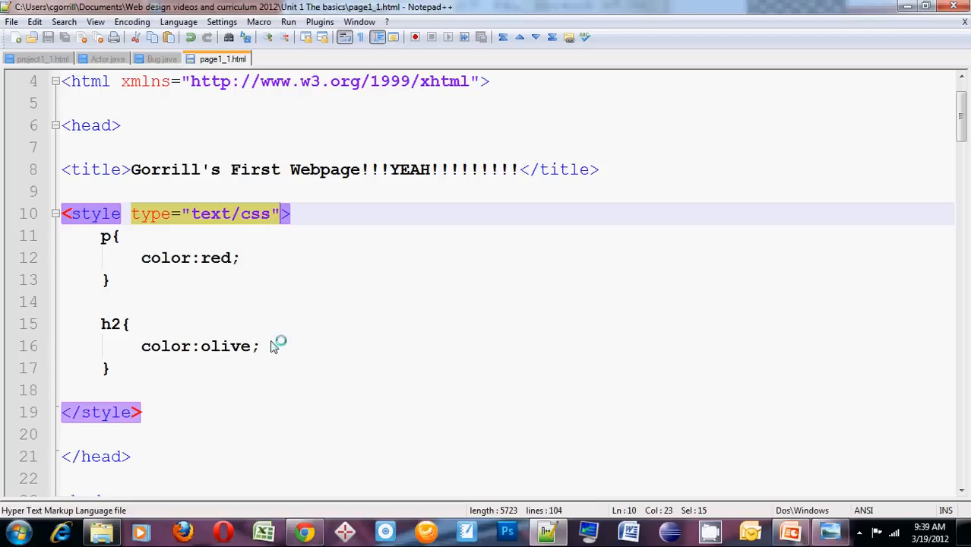
{"action": "mouse_move", "coordinate": [152, 213]}
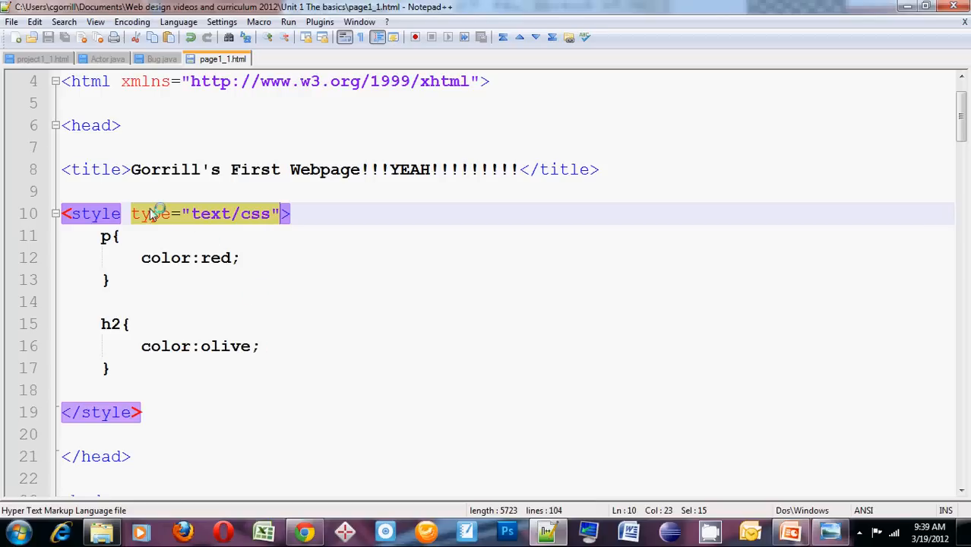
{"action": "mouse_move", "coordinate": [283, 219]}
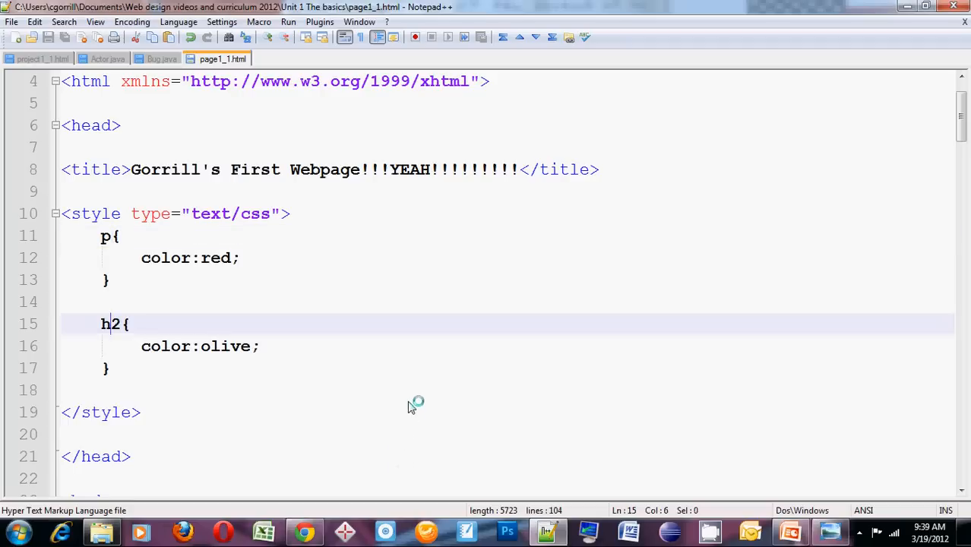
{"action": "mouse_move", "coordinate": [418, 394]}
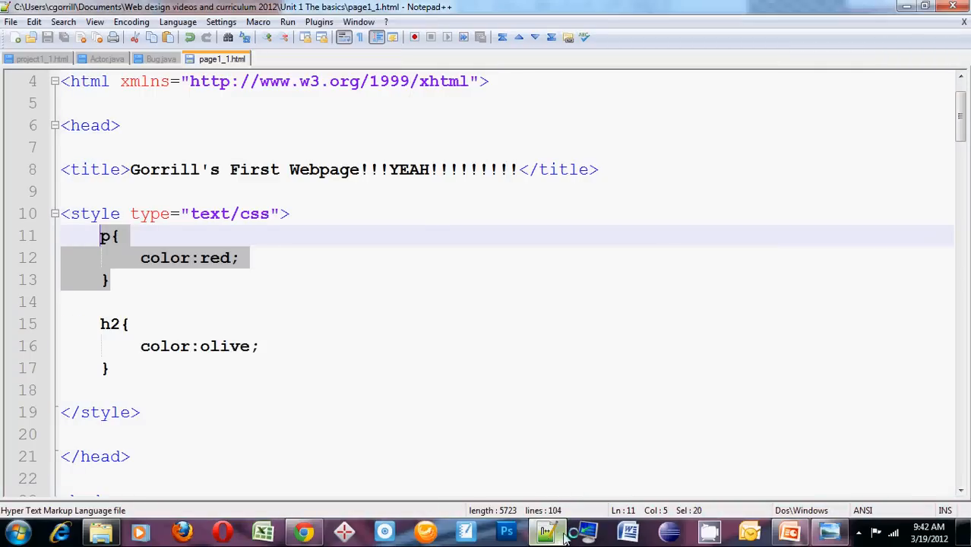
{"action": "mouse_move", "coordinate": [118, 242]}
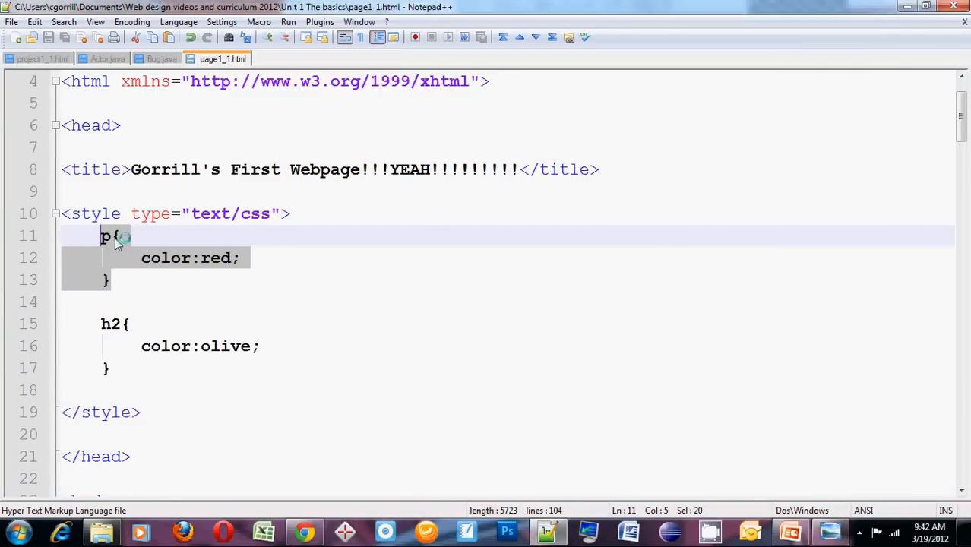
Add margin: 3%; to the p rule after color: red
{"action": "left_click", "coordinate": [119, 237]}
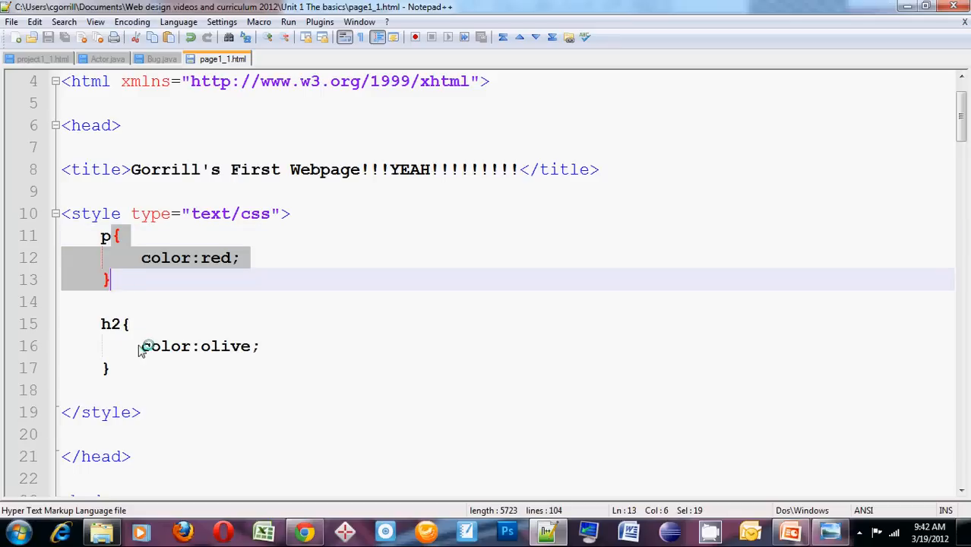
{"action": "left_click", "coordinate": [145, 259]}
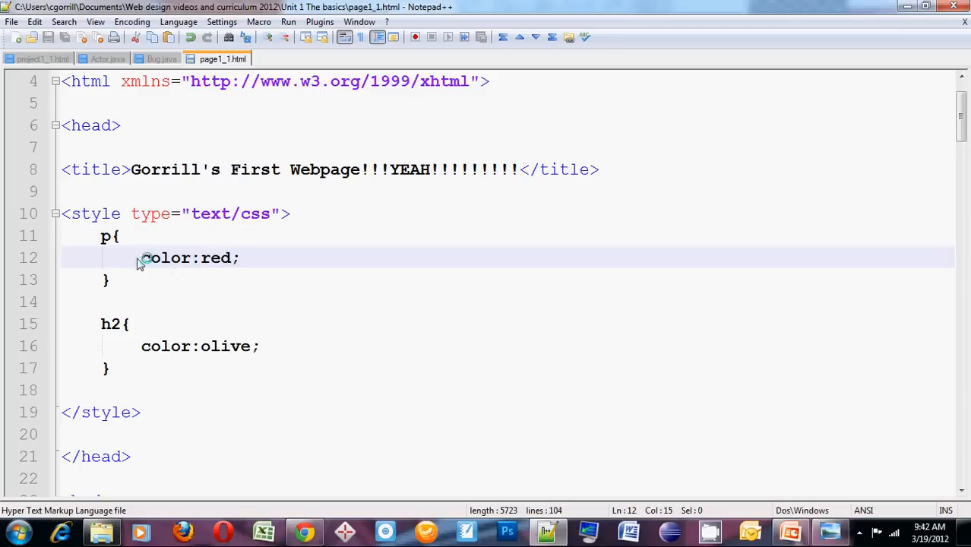
{"action": "mouse_move", "coordinate": [246, 259]}
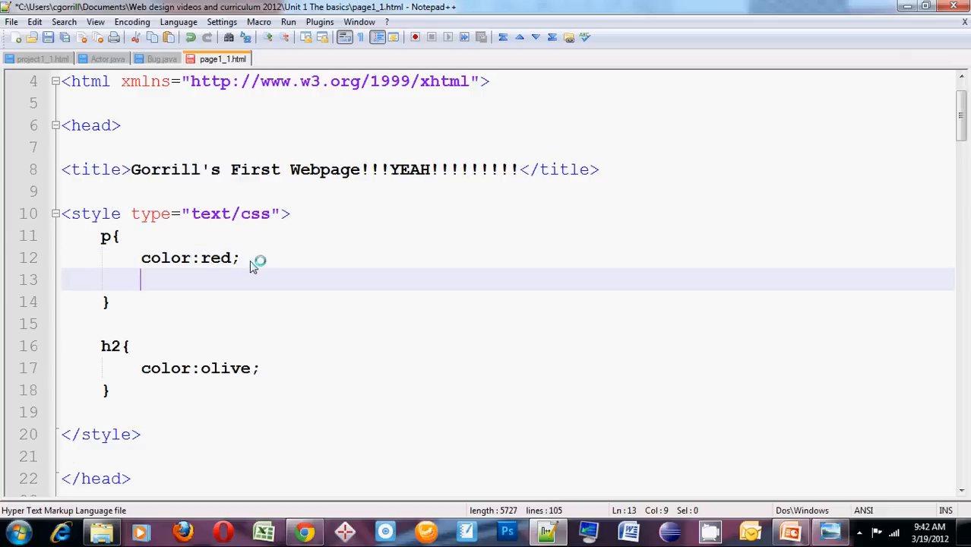
{"action": "type", "text": "margin"}
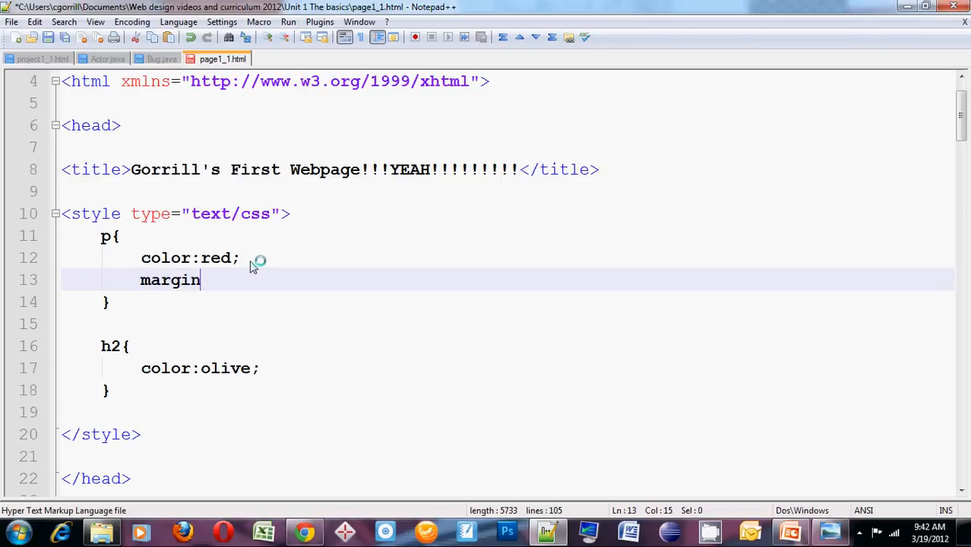
{"action": "type", "text": ":;"}
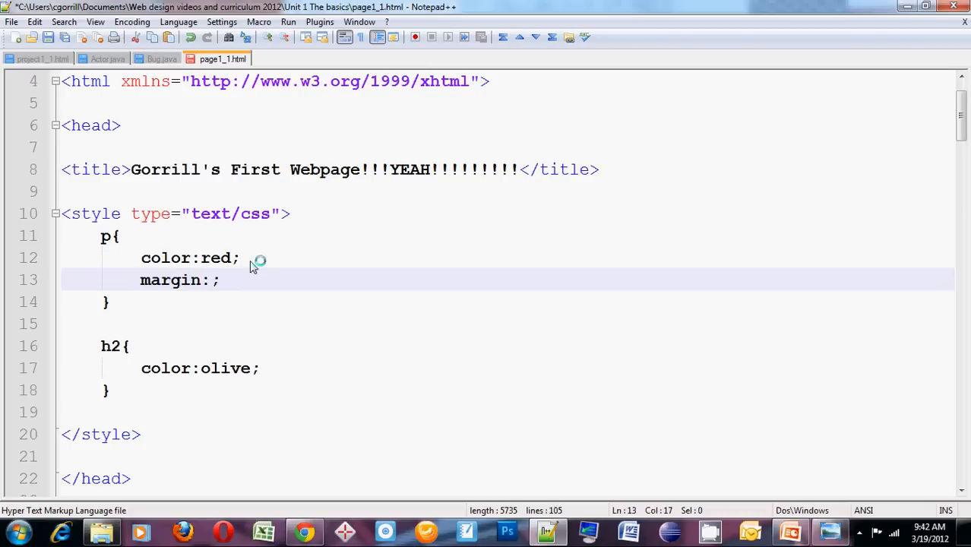
{"action": "type", "text": "3"}
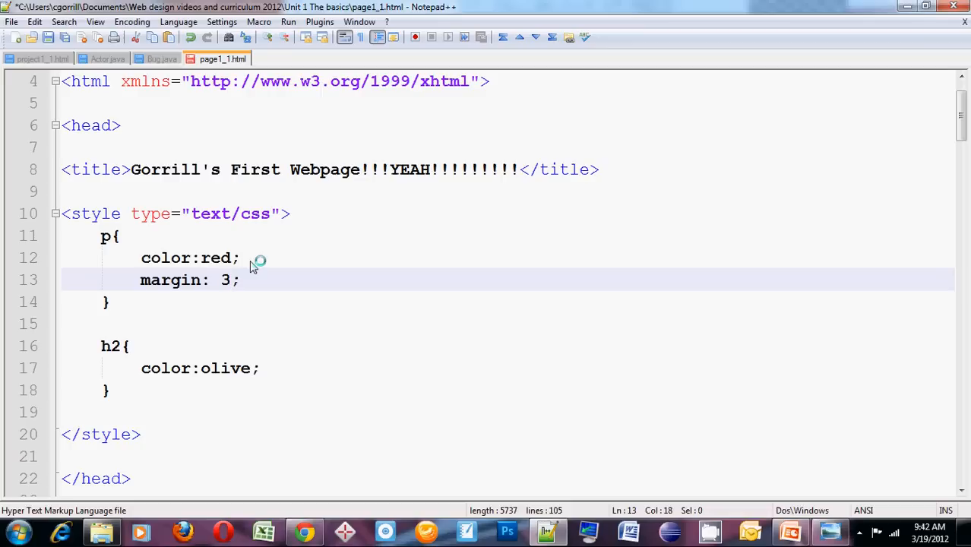
{"action": "type", "text": "%"}
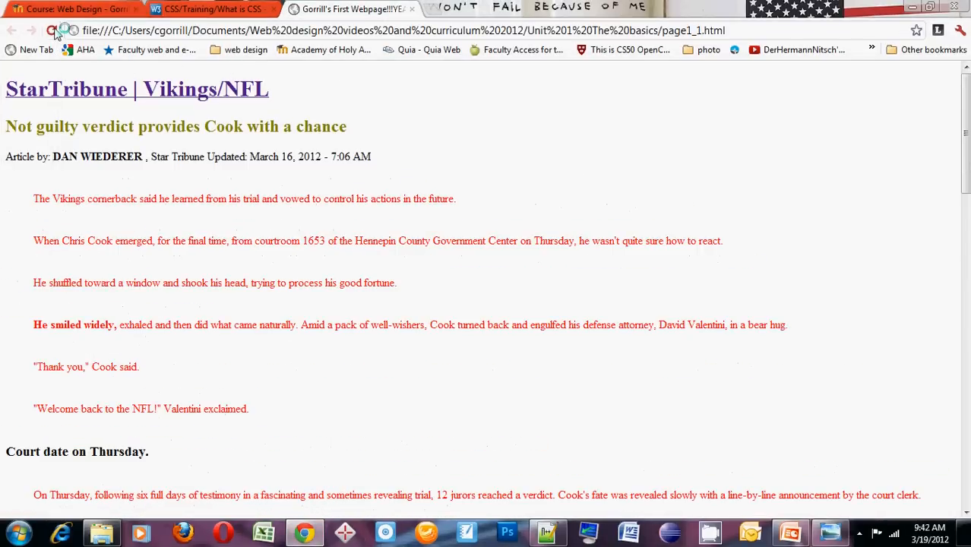
Reload the Chrome preview and check the red paragraphs are inset by the new margin
{"action": "left_click", "coordinate": [57, 30]}
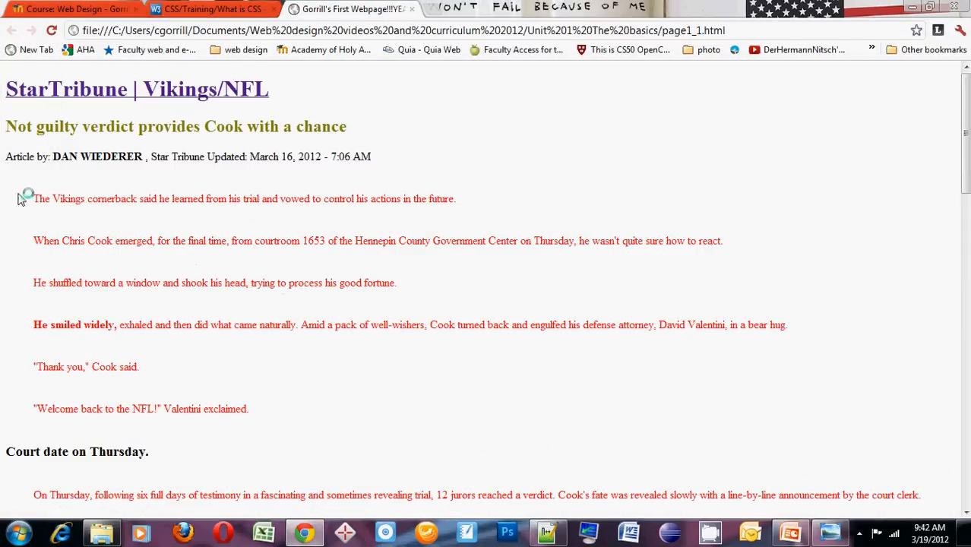
{"action": "mouse_move", "coordinate": [23, 205]}
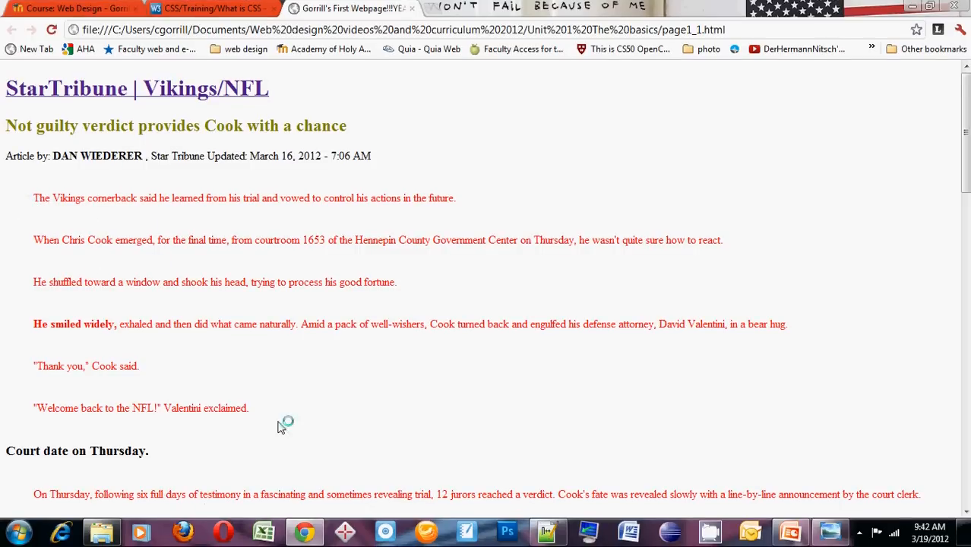
{"action": "scroll", "scroll_direction": "down", "scroll_amount": 3}
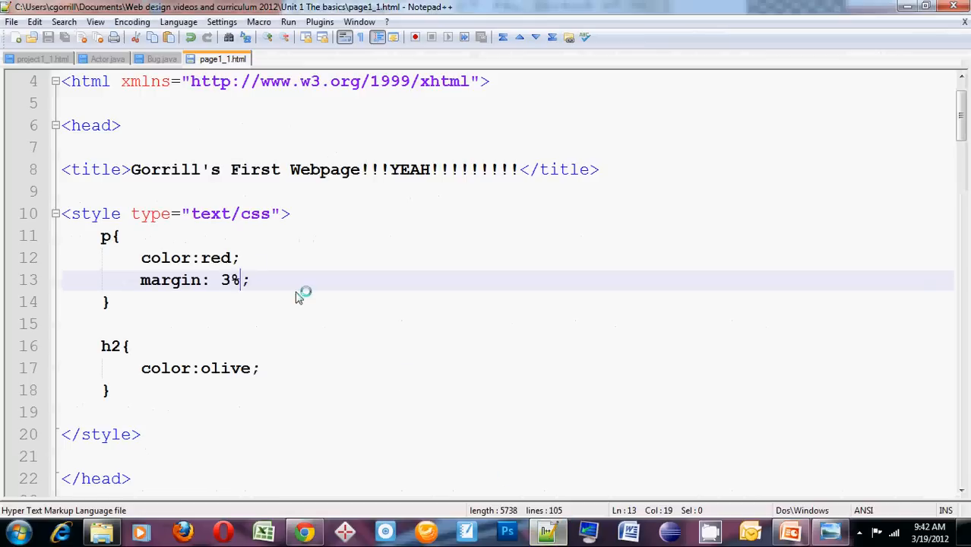
Add background-color: green; to the p rule alongside the red text and 3% margin
{"action": "type", "text": "ba"}
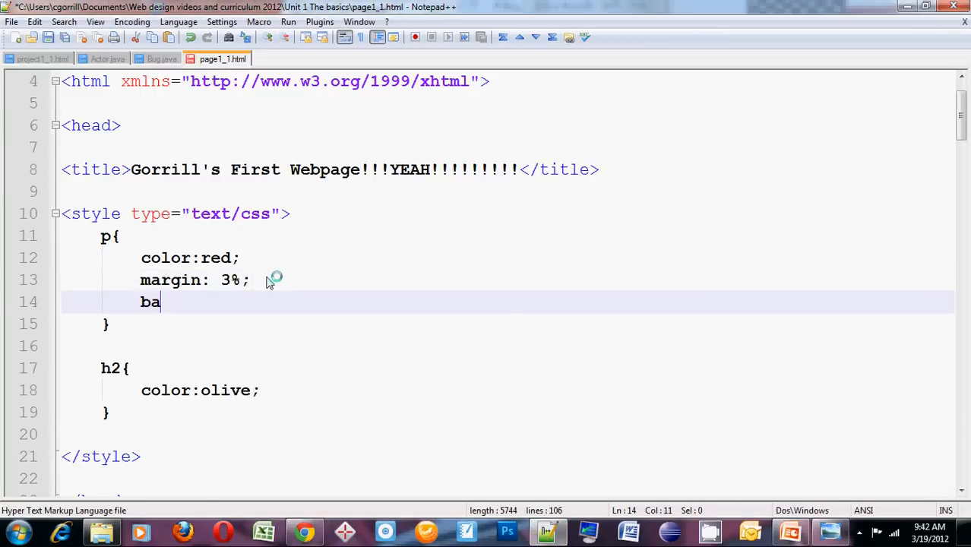
{"action": "type", "text": "ckground-"}
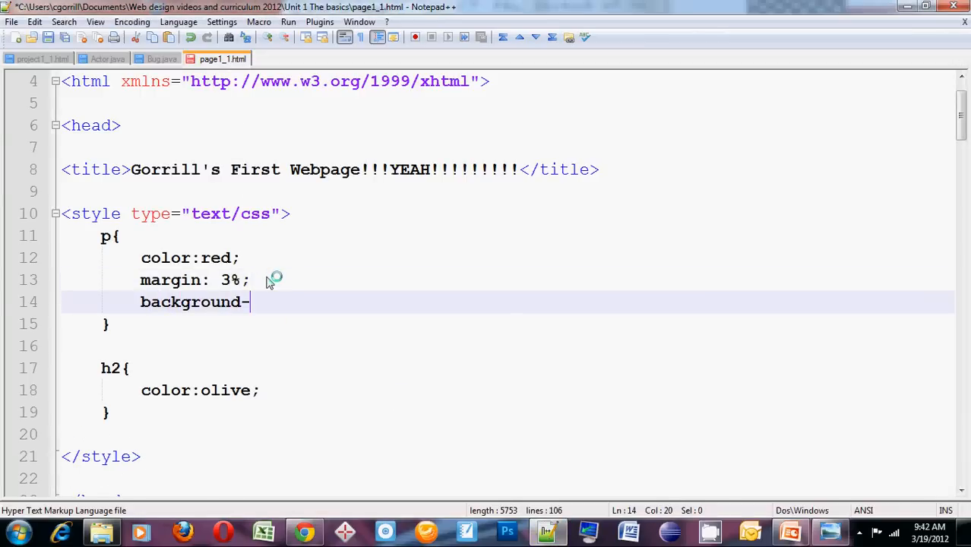
{"action": "type", "text": "coloor:"}
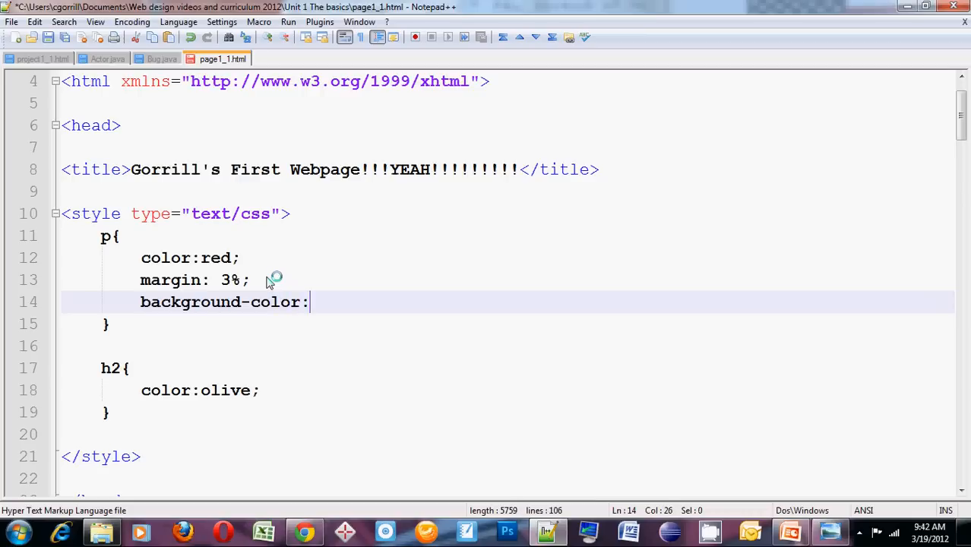
{"action": "type", "text": "\" ;\""}
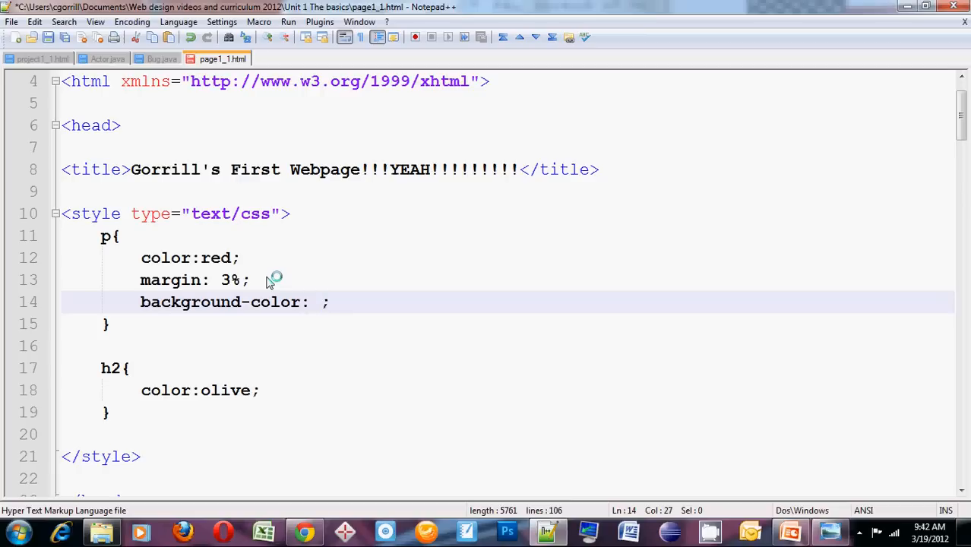
{"action": "type", "text": "g"}
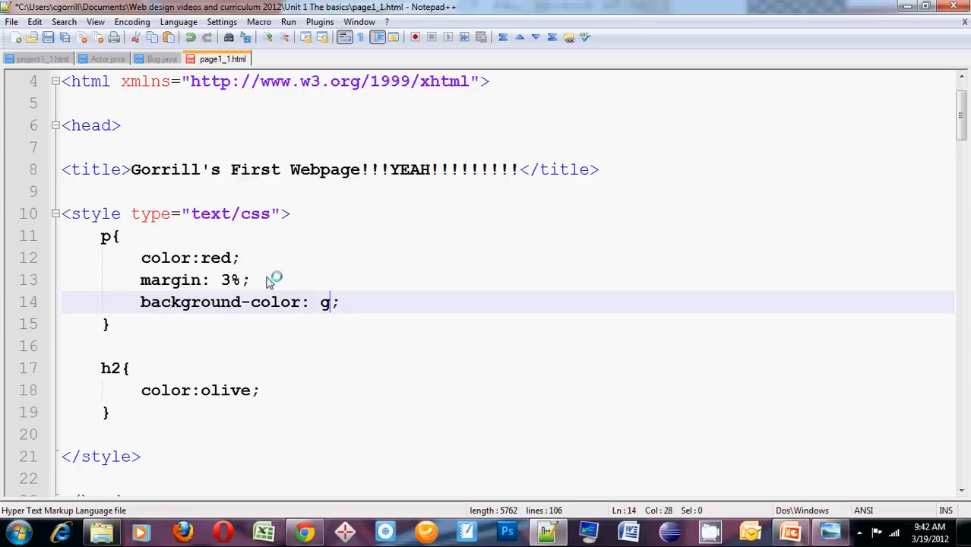
{"action": "type", "text": "reen"}
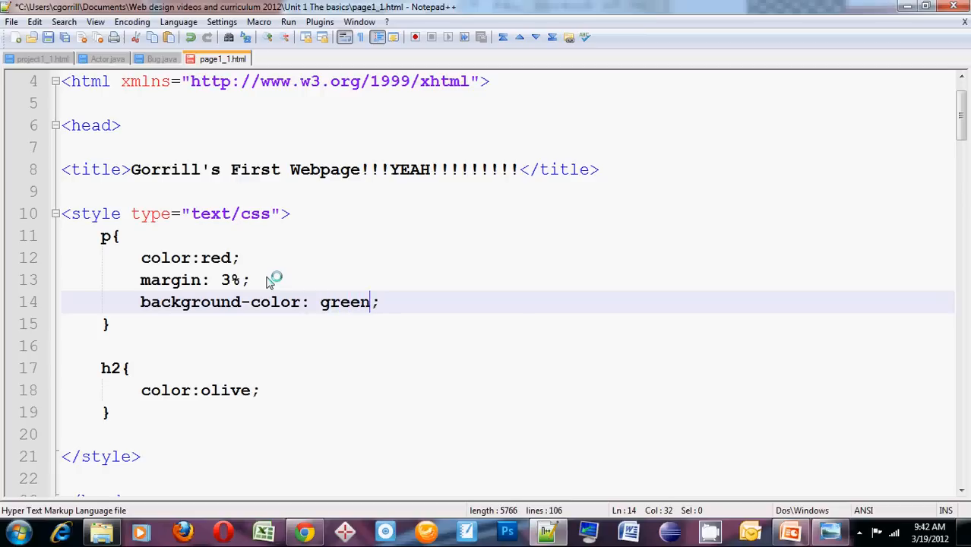
Review the reloaded page in Chrome, scrolling down through the green, red-text paragraphs
{"action": "left_click", "coordinate": [304, 532]}
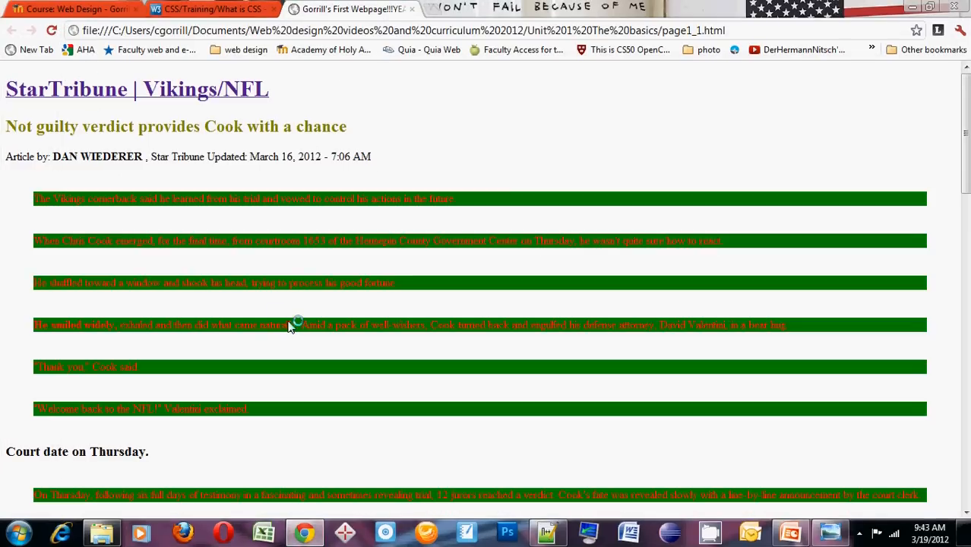
{"action": "mouse_move", "coordinate": [97, 197]}
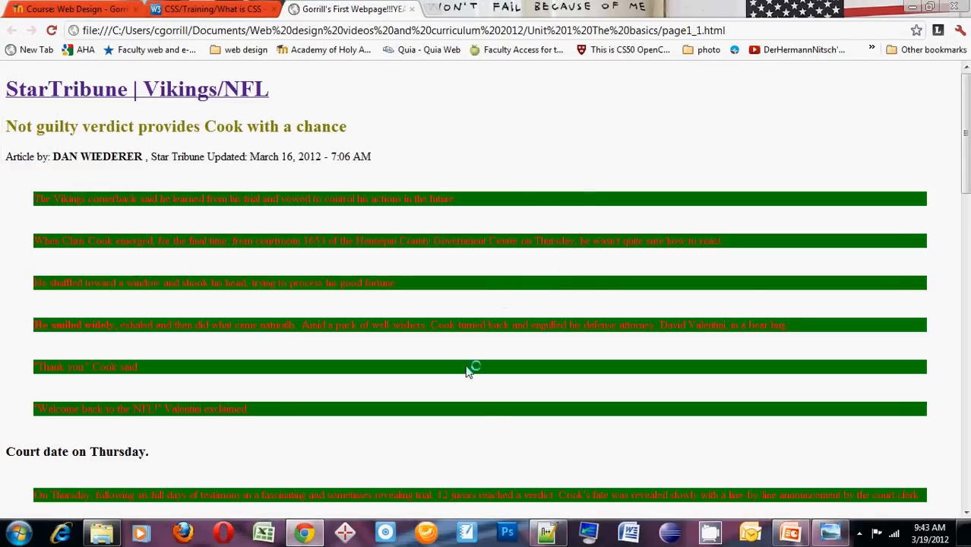
{"action": "scroll", "scroll_direction": "down", "scroll_amount": 3}
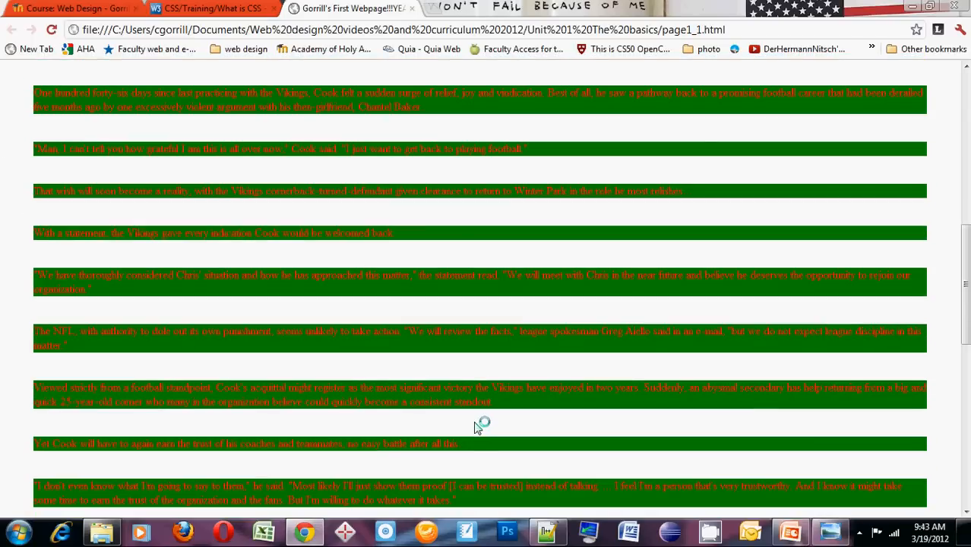
{"action": "scroll", "scroll_direction": "down", "scroll_amount": 3}
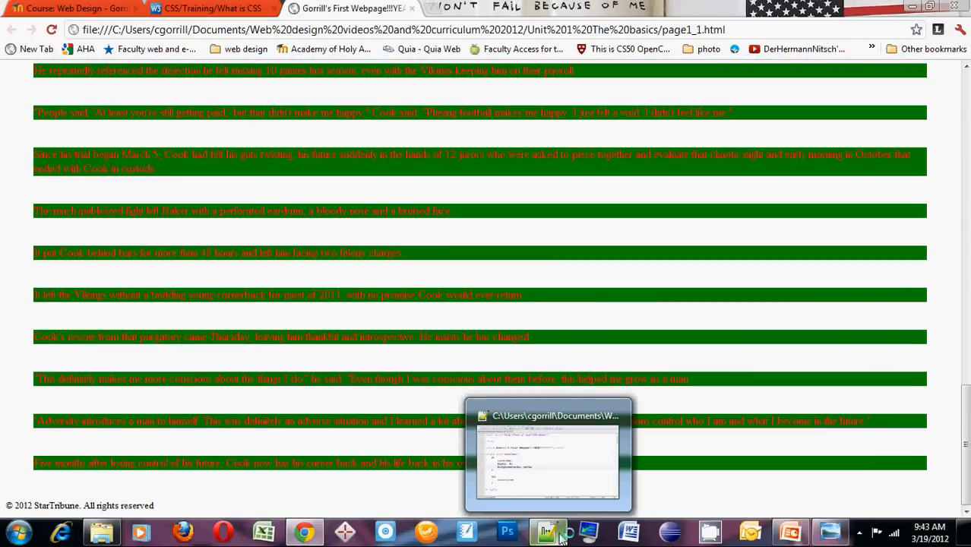
Return to the HTML file in Notepad++ and review the paragraph rule's three declarations
{"action": "left_click", "coordinate": [548, 532]}
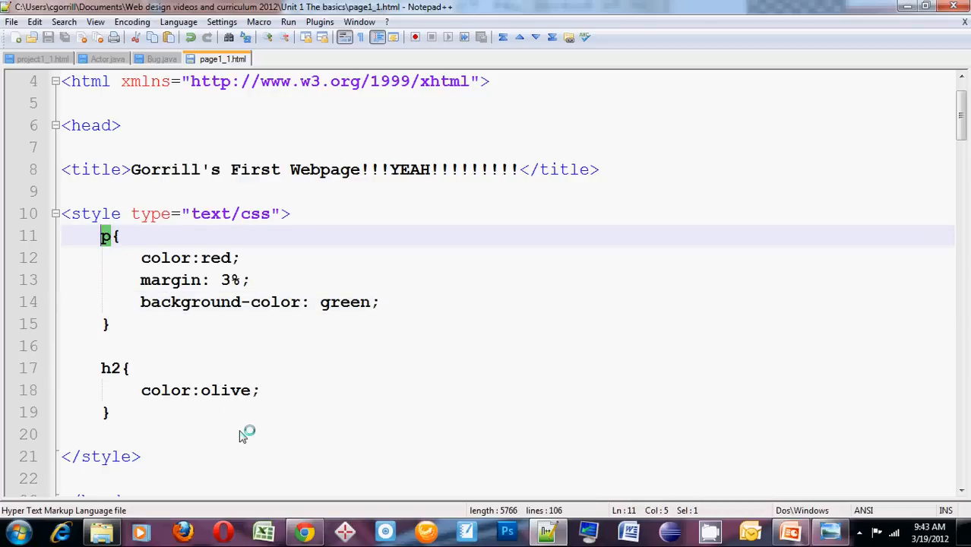
{"action": "mouse_move", "coordinate": [231, 432]}
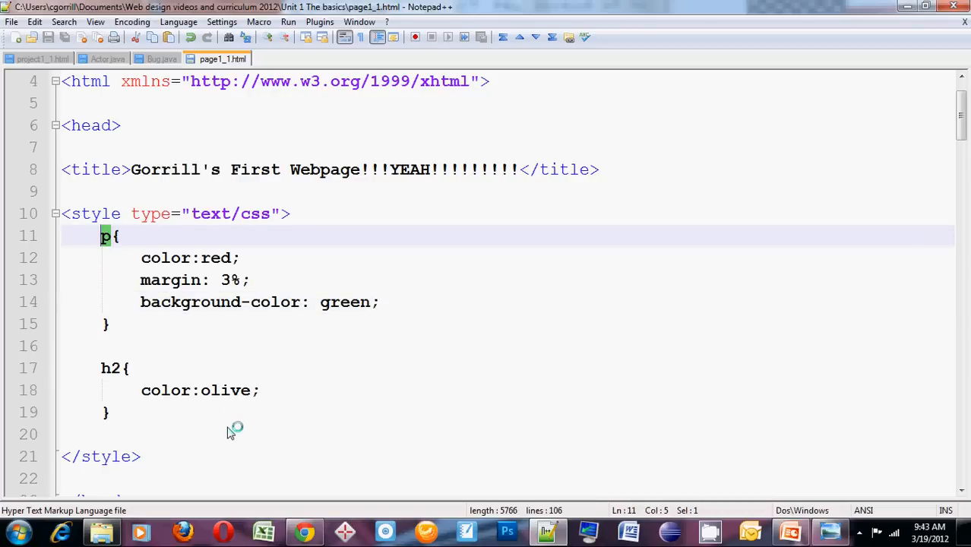
{"action": "mouse_move", "coordinate": [304, 340]}
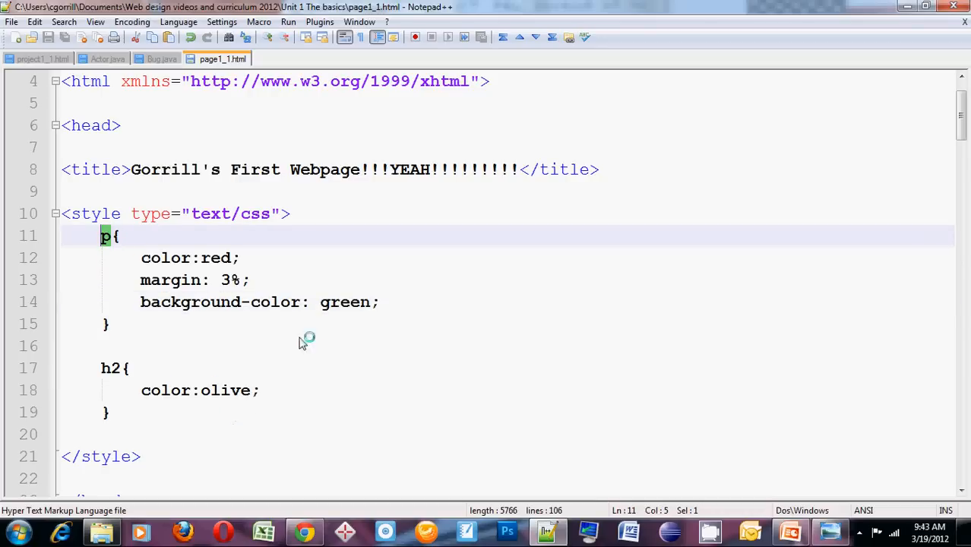
{"action": "left_click_drag", "start_coordinate": [140, 259], "coordinate": [378, 301]}
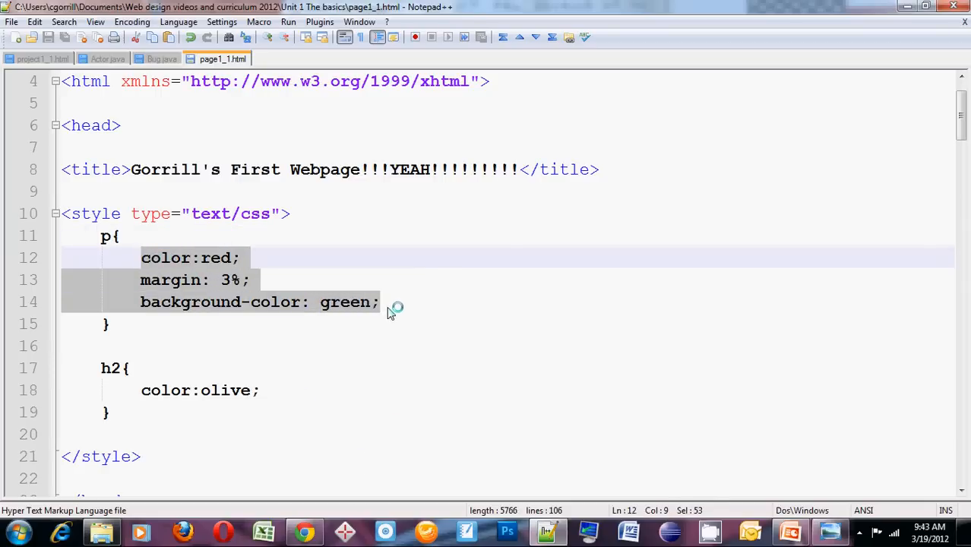
{"action": "left_click", "coordinate": [387, 302]}
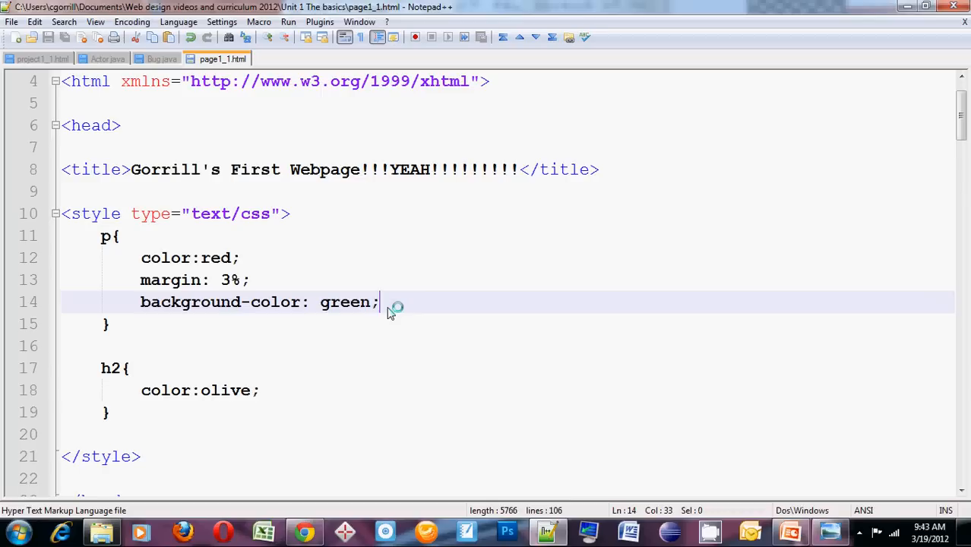
{"action": "mouse_move", "coordinate": [394, 309]}
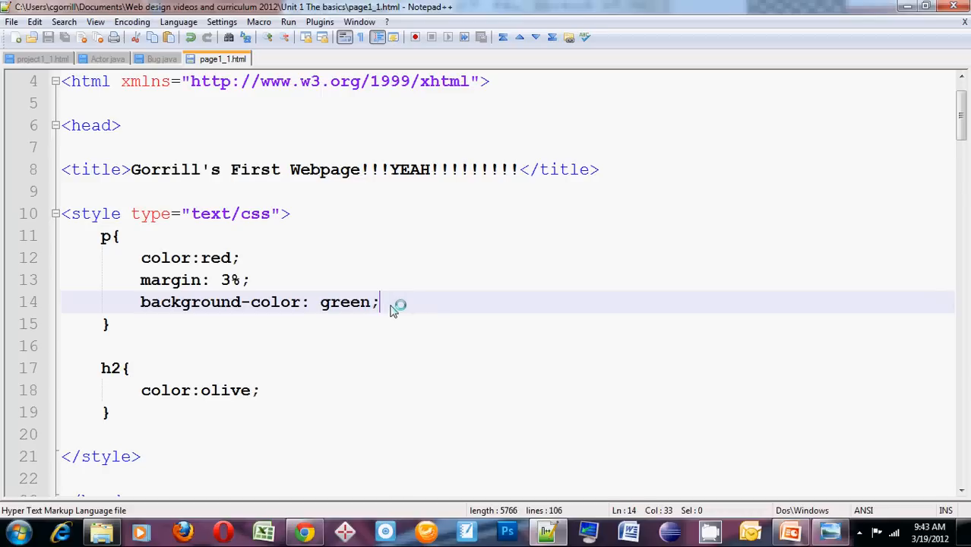